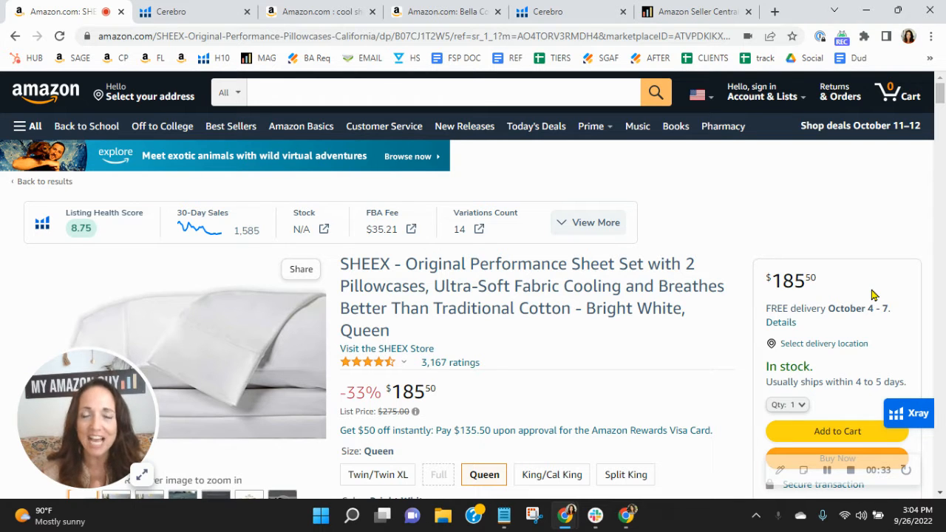
{"action": "mouse_move", "coordinate": [814, 339]}
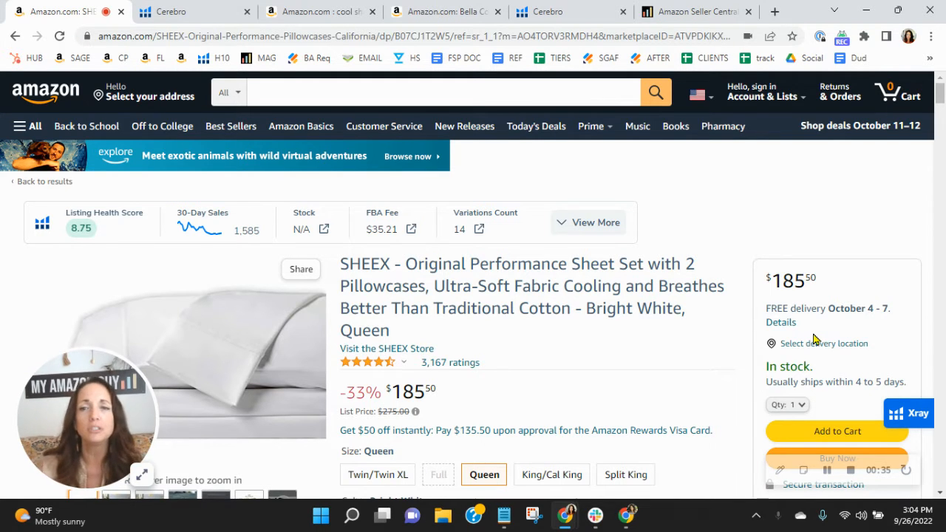
Step: Switch to the Cerebro report listing 6,787 keywords for the SHEEX sheet set
{"action": "left_click", "coordinate": [172, 11]}
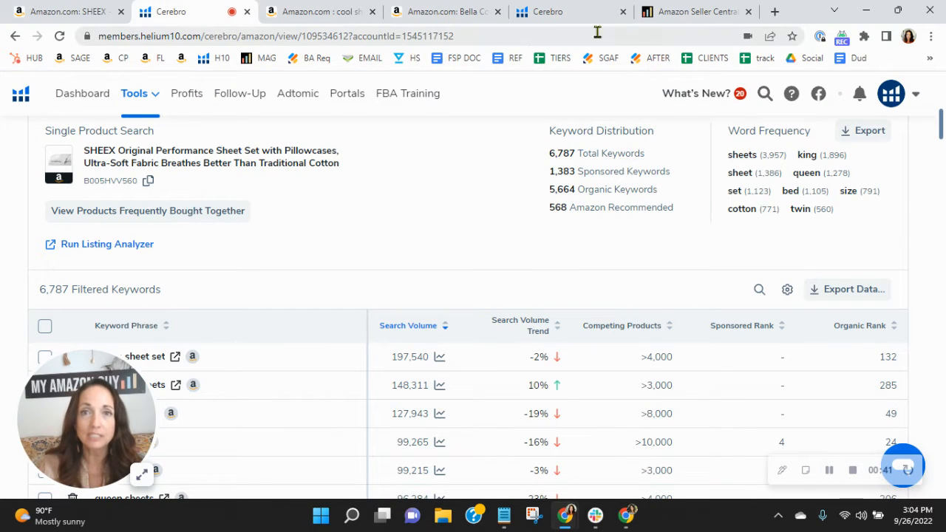
{"action": "mouse_move", "coordinate": [687, 269]}
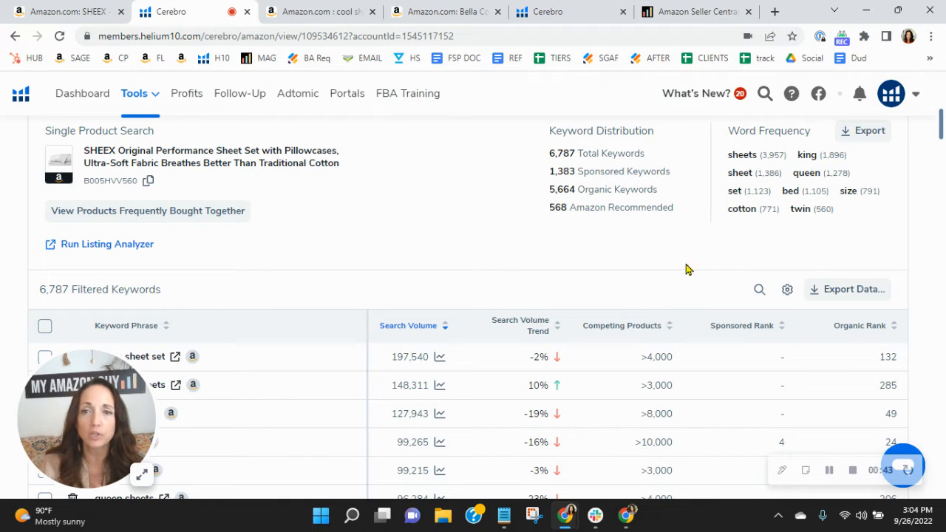
{"action": "mouse_move", "coordinate": [712, 217]}
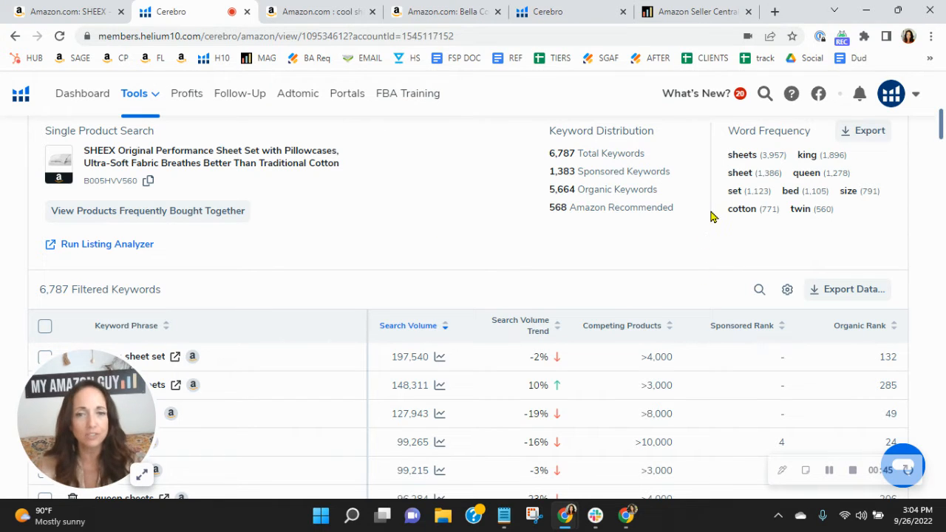
{"action": "mouse_move", "coordinate": [564, 309]}
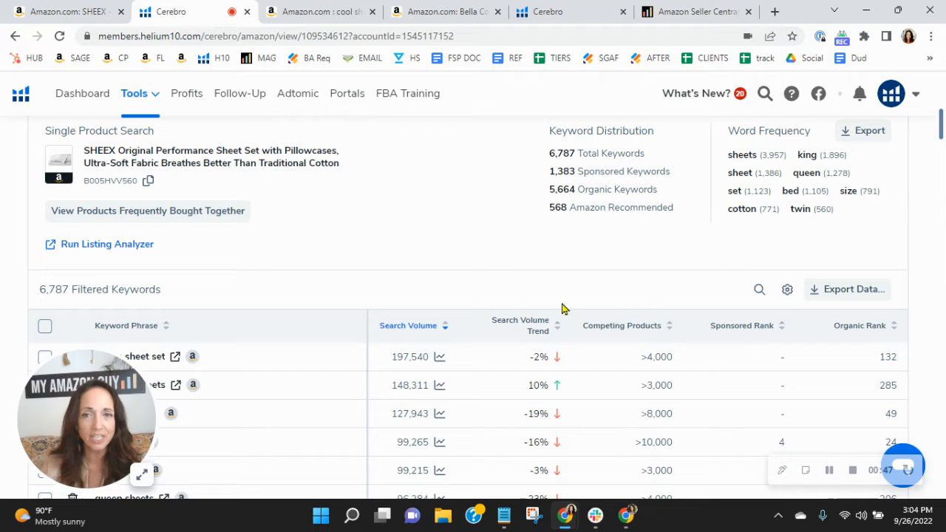
{"action": "scroll", "scroll_direction": "up", "scroll_amount": 3}
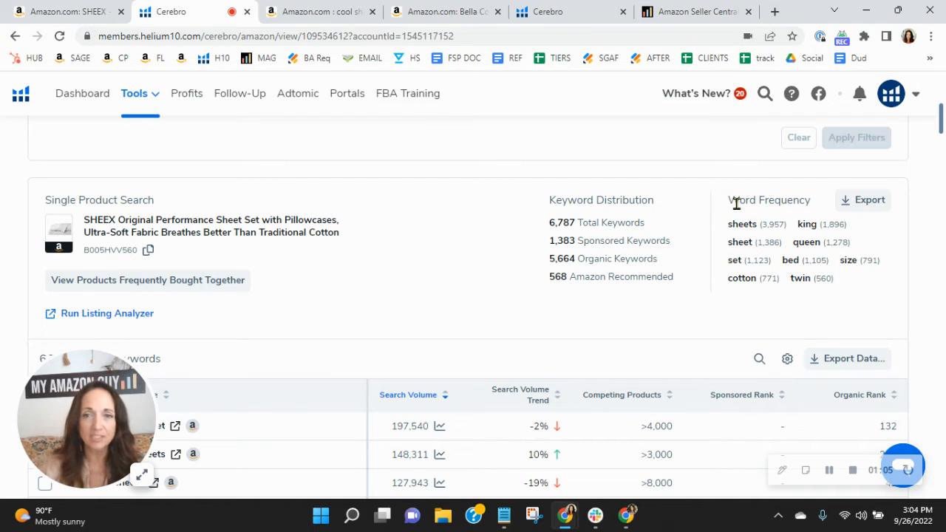
{"action": "mouse_move", "coordinate": [665, 302]}
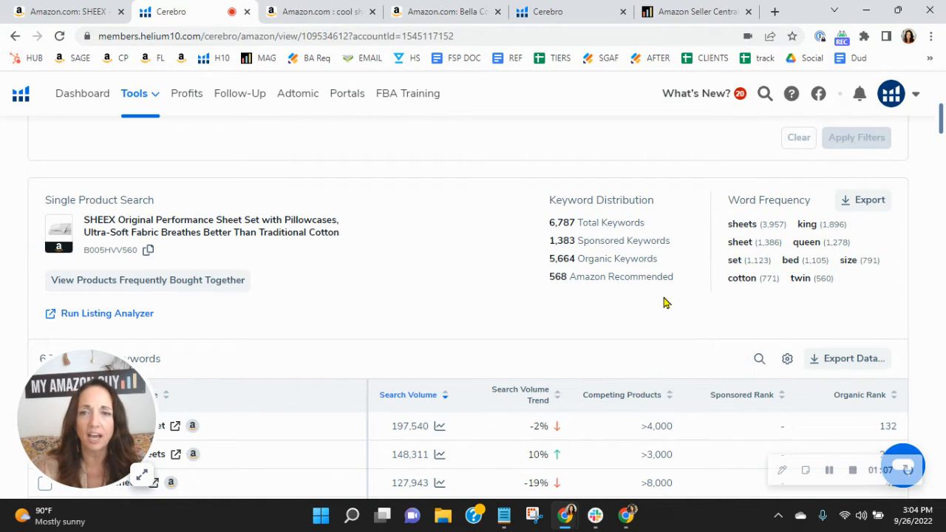
{"action": "mouse_move", "coordinate": [699, 352]}
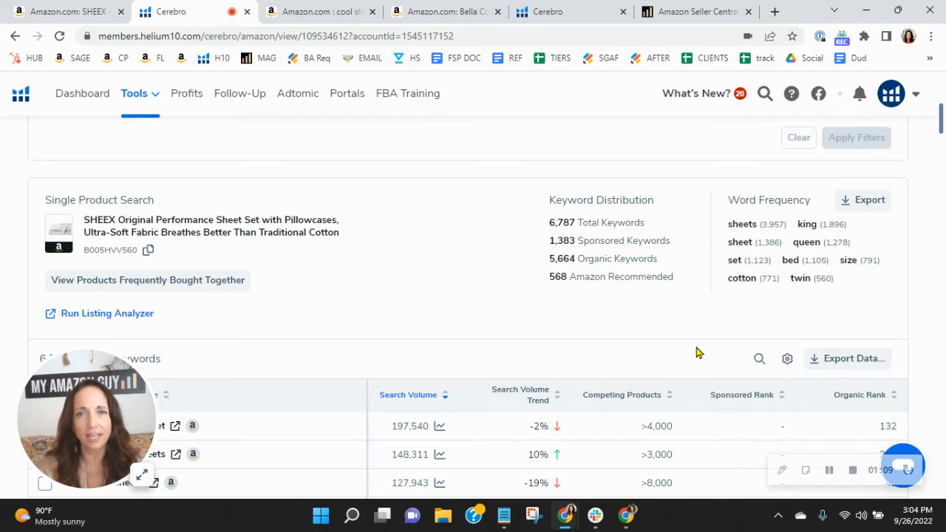
{"action": "mouse_move", "coordinate": [693, 337]}
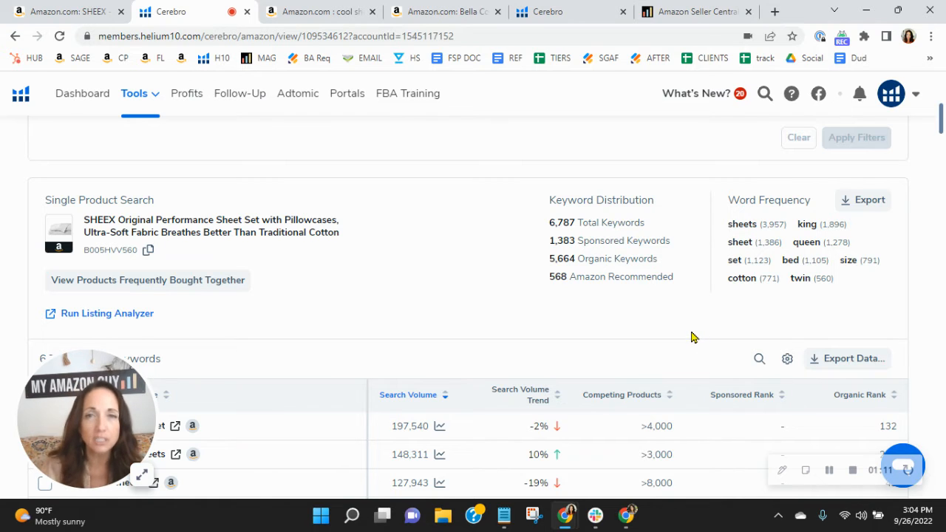
{"action": "mouse_move", "coordinate": [584, 302]}
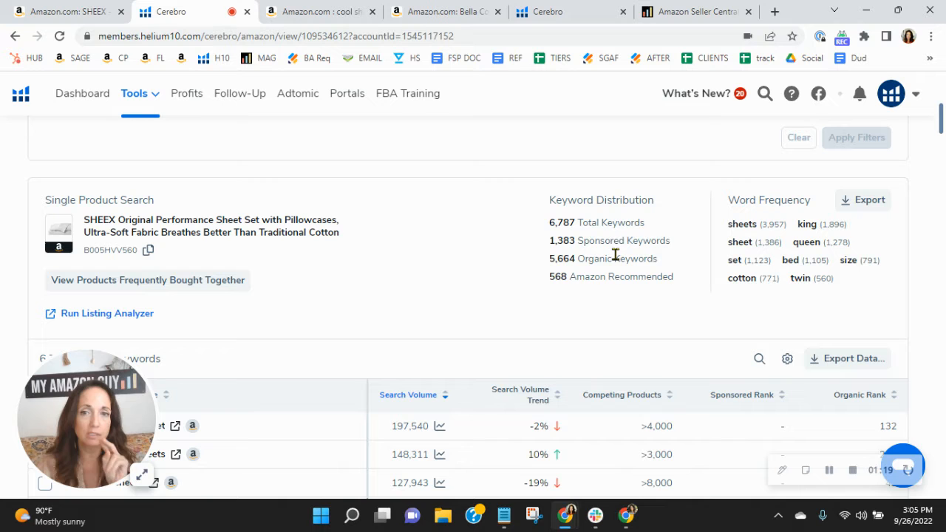
{"action": "mouse_move", "coordinate": [651, 272]}
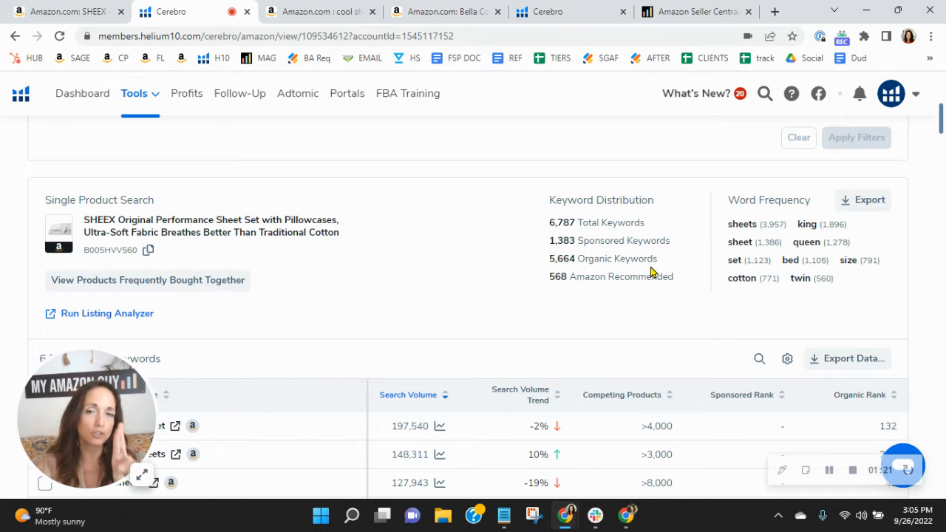
Step: Scroll the search-volume-sorted keyword table down to page 1's pagination controls
{"action": "scroll", "scroll_direction": "down", "scroll_amount": 3}
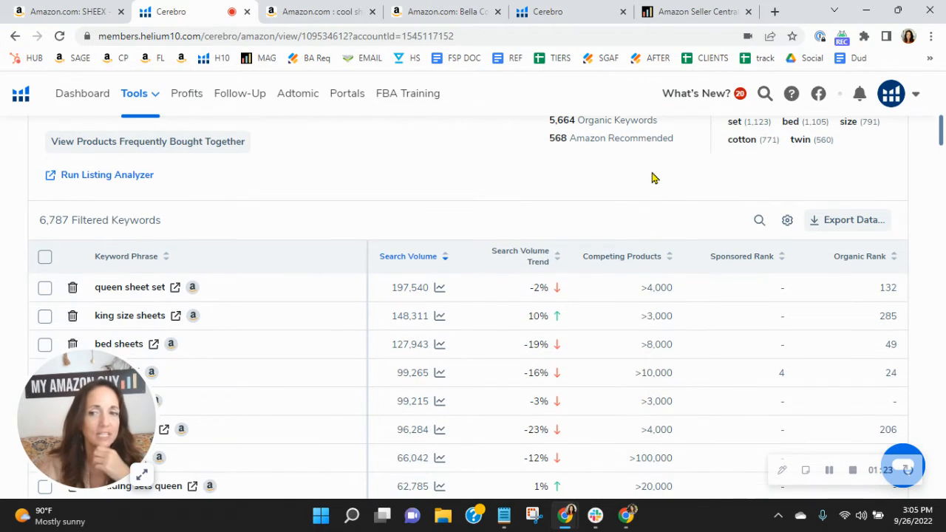
{"action": "scroll", "scroll_direction": "down", "scroll_amount": 3}
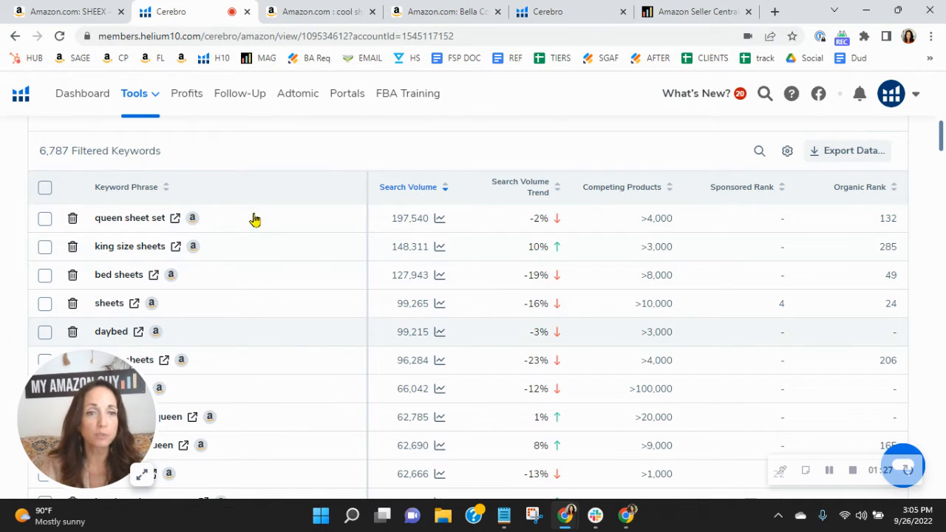
{"action": "mouse_move", "coordinate": [266, 249]}
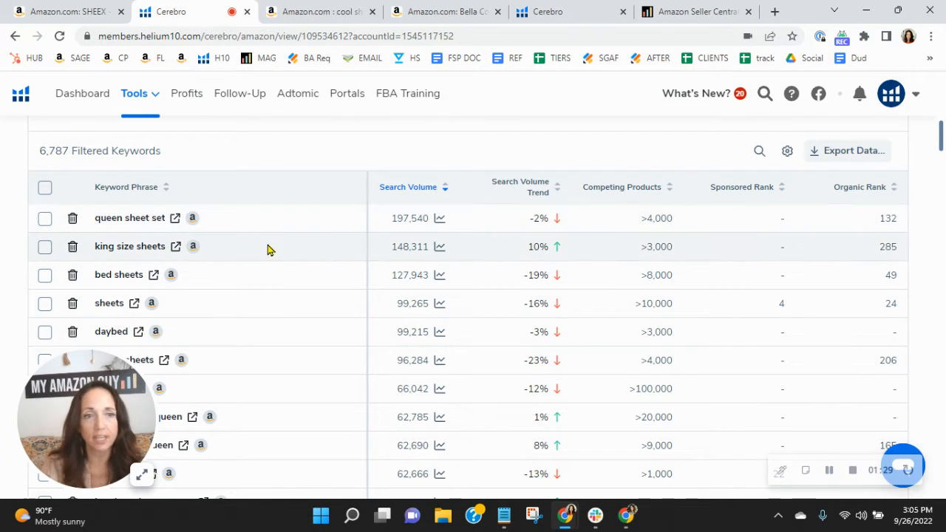
{"action": "mouse_move", "coordinate": [656, 214]}
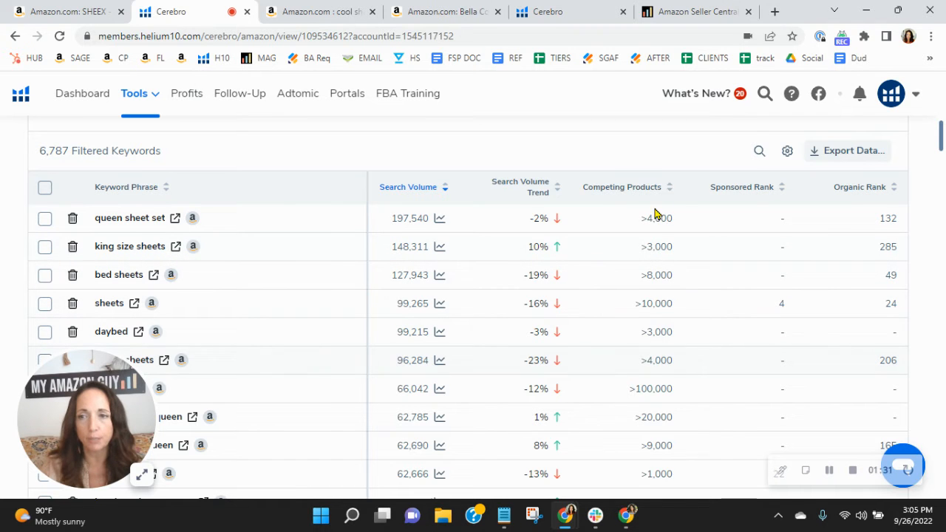
{"action": "mouse_move", "coordinate": [740, 450]}
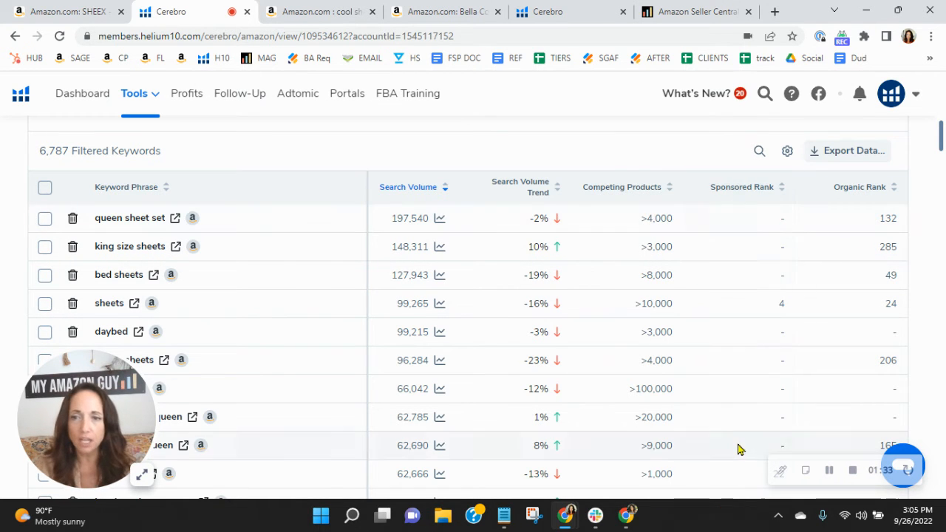
{"action": "scroll", "scroll_direction": "down", "scroll_amount": 3}
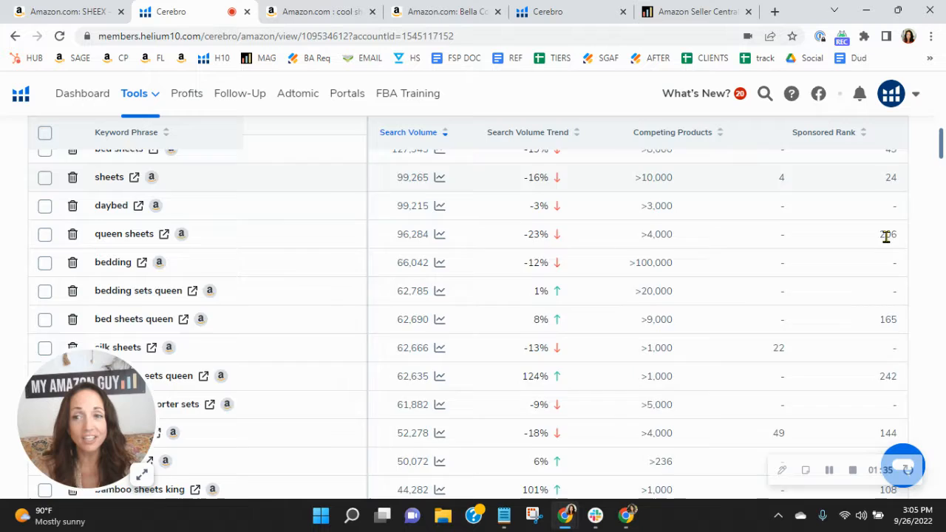
{"action": "scroll", "scroll_direction": "down", "scroll_amount": 3}
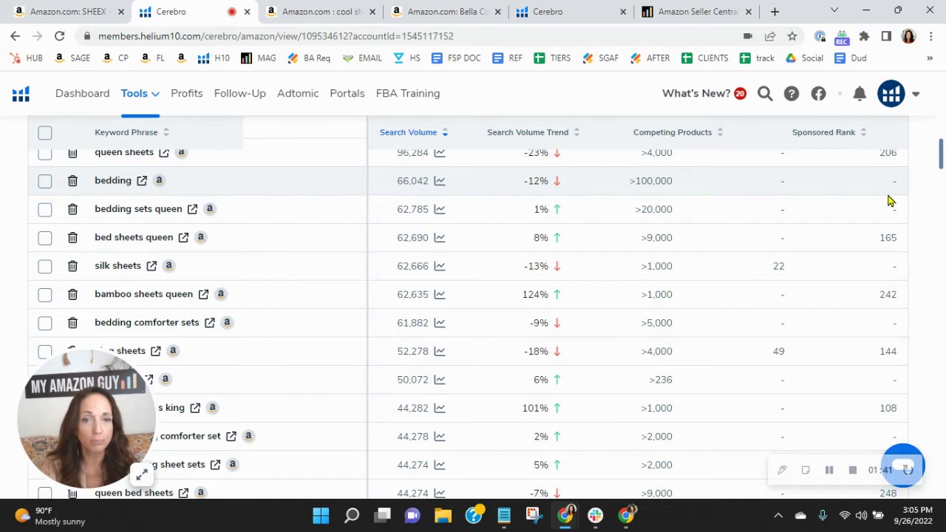
{"action": "scroll", "scroll_direction": "down", "scroll_amount": 3}
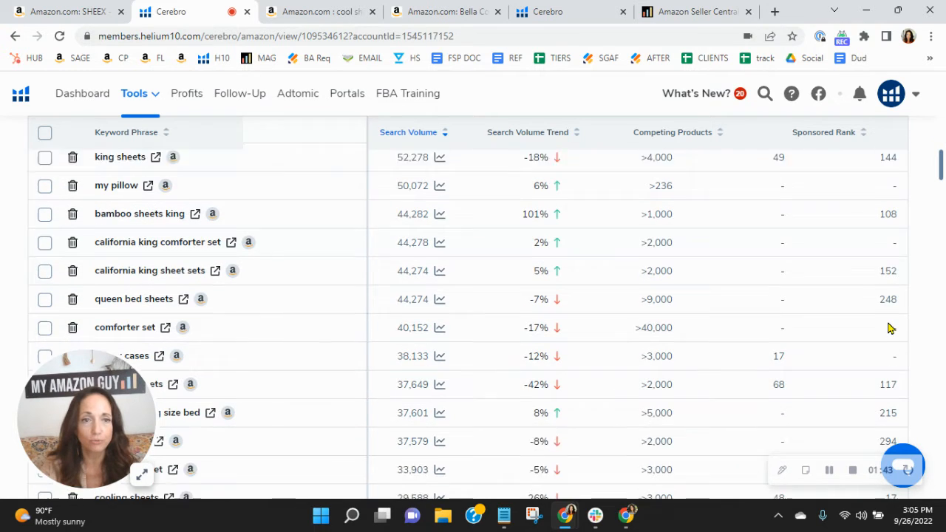
{"action": "scroll", "scroll_direction": "down", "scroll_amount": 3}
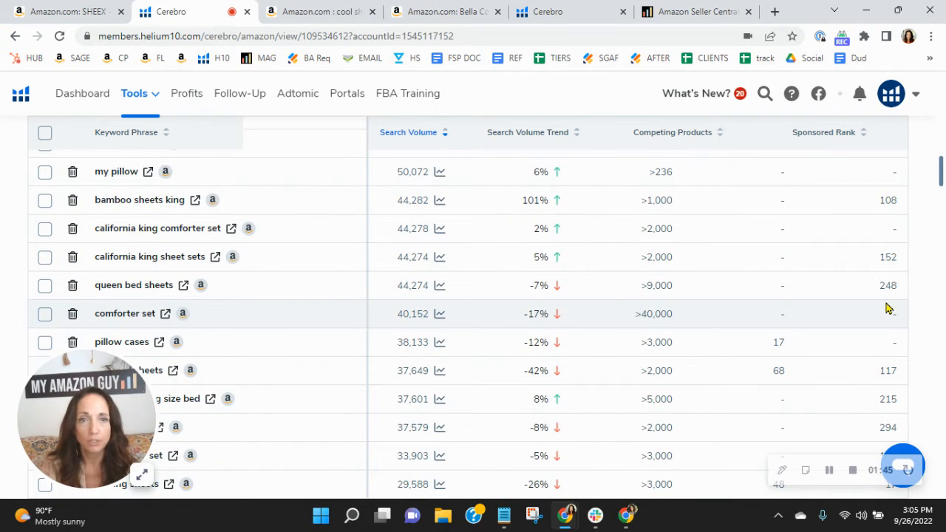
{"action": "scroll", "scroll_direction": "down", "scroll_amount": 3}
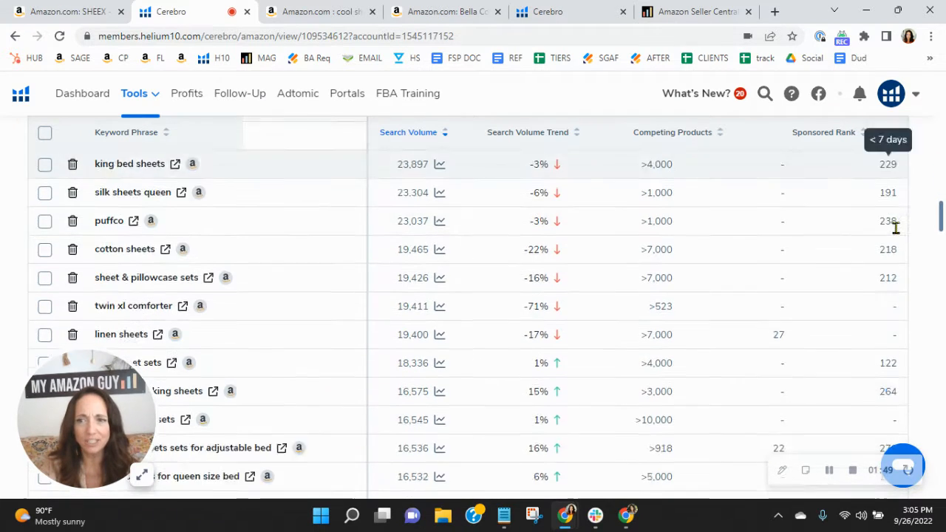
{"action": "scroll", "scroll_direction": "down", "scroll_amount": 3}
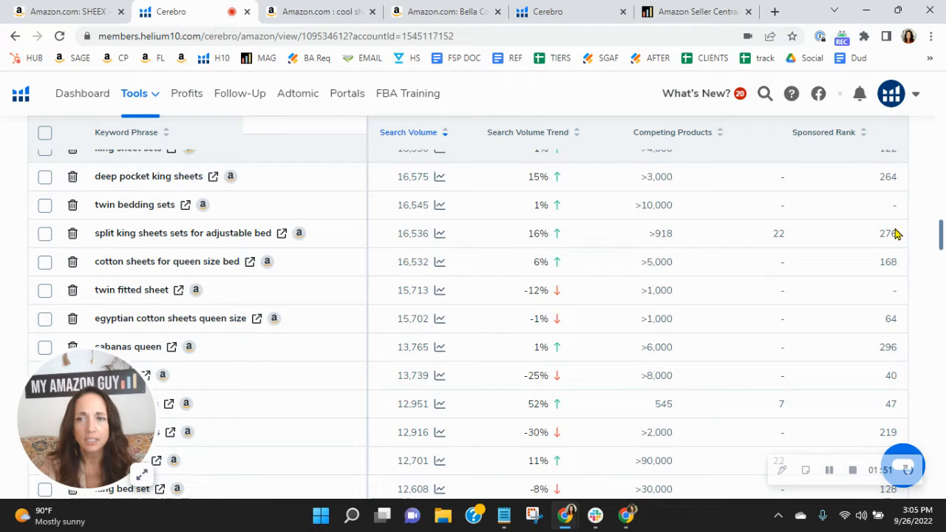
{"action": "scroll", "scroll_direction": "down", "scroll_amount": 3}
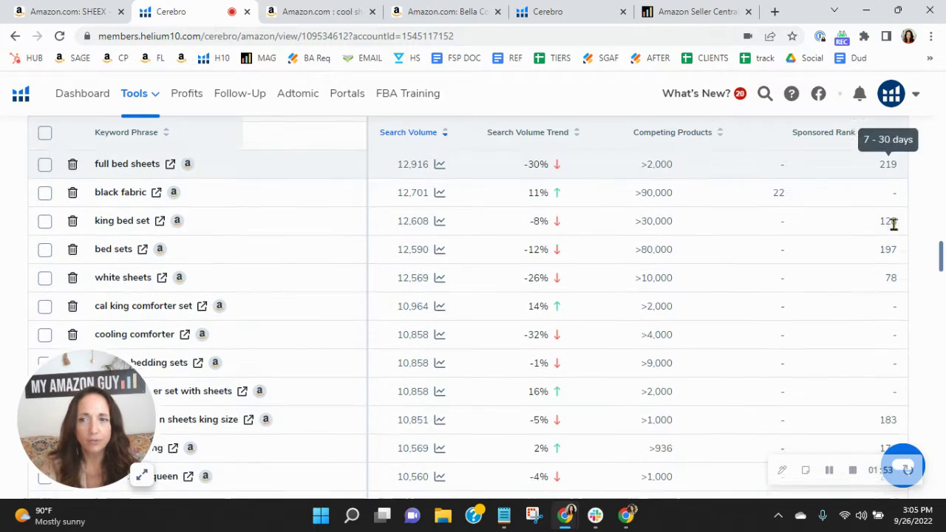
{"action": "scroll", "scroll_direction": "down", "scroll_amount": 3}
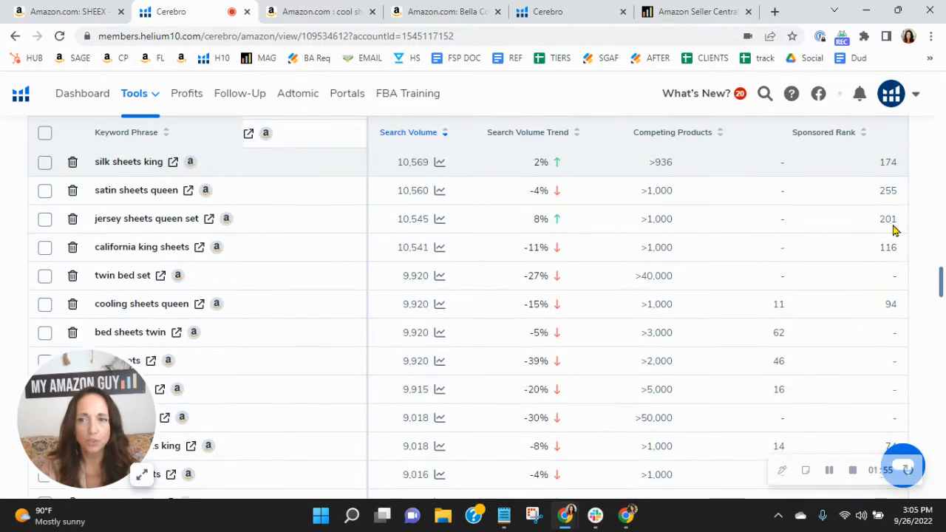
{"action": "scroll", "scroll_direction": "down", "scroll_amount": 3}
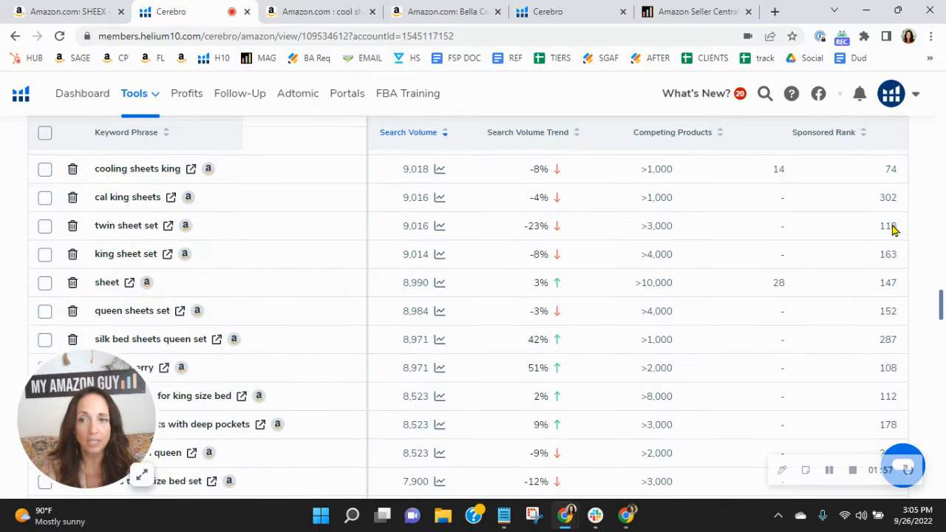
{"action": "mouse_move", "coordinate": [887, 226]}
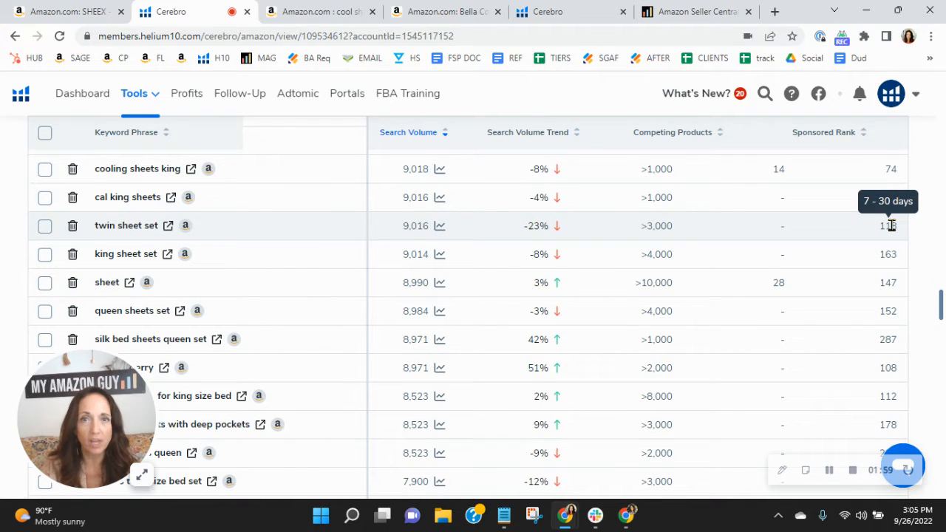
{"action": "scroll", "scroll_direction": "down", "scroll_amount": 3}
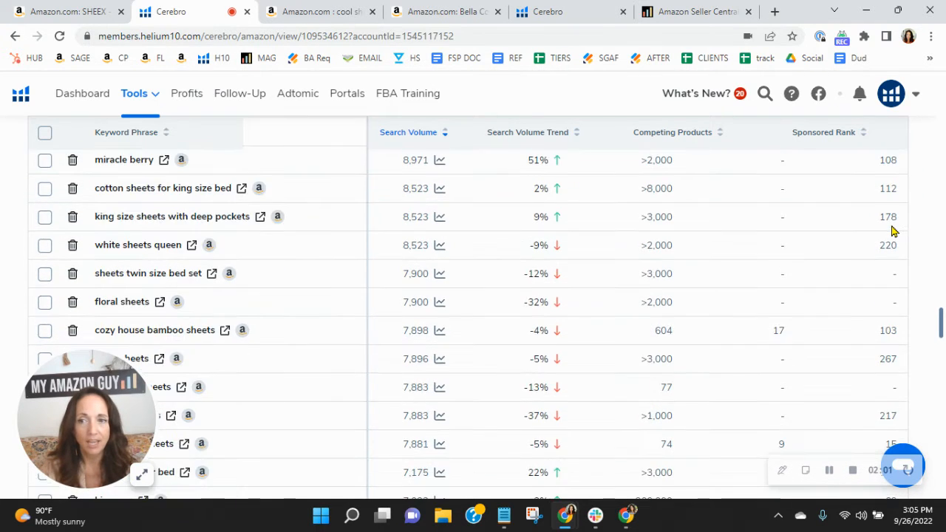
{"action": "scroll", "scroll_direction": "down", "scroll_amount": 3}
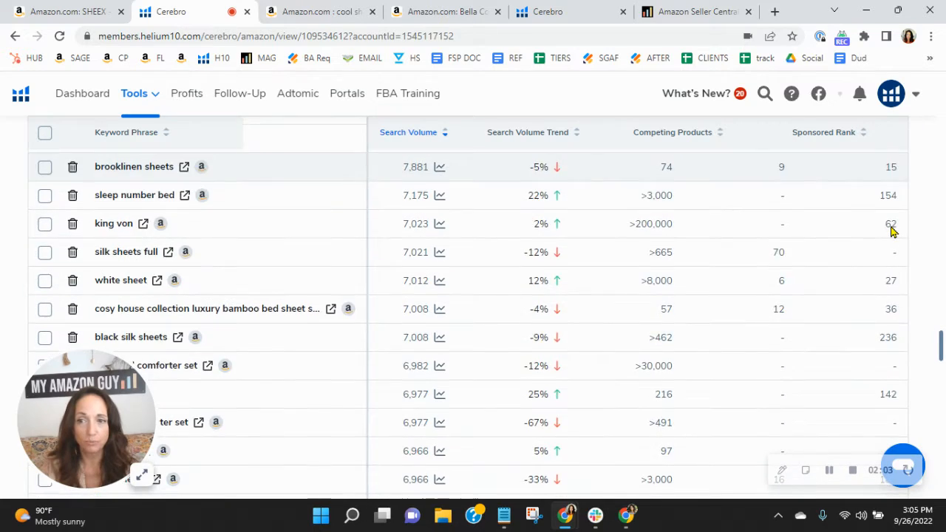
{"action": "scroll", "scroll_direction": "down", "scroll_amount": 3}
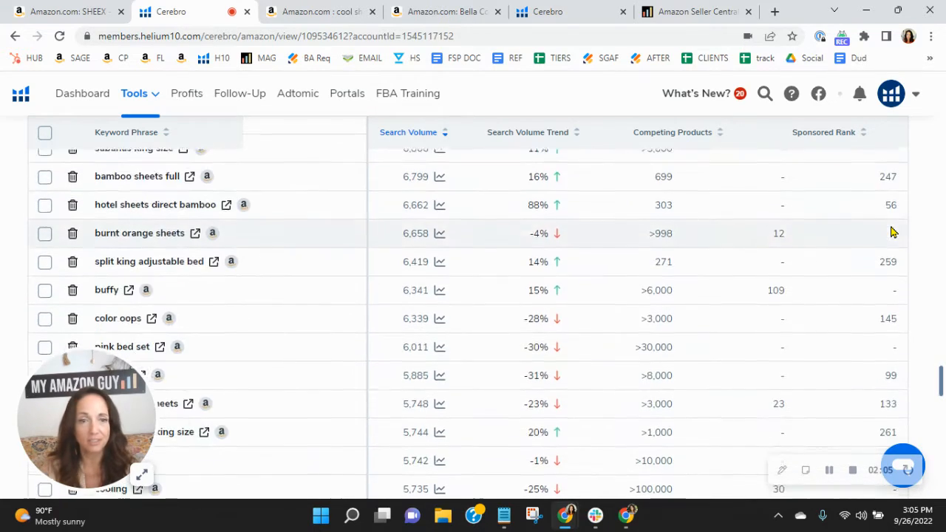
{"action": "scroll", "scroll_direction": "down", "scroll_amount": 3}
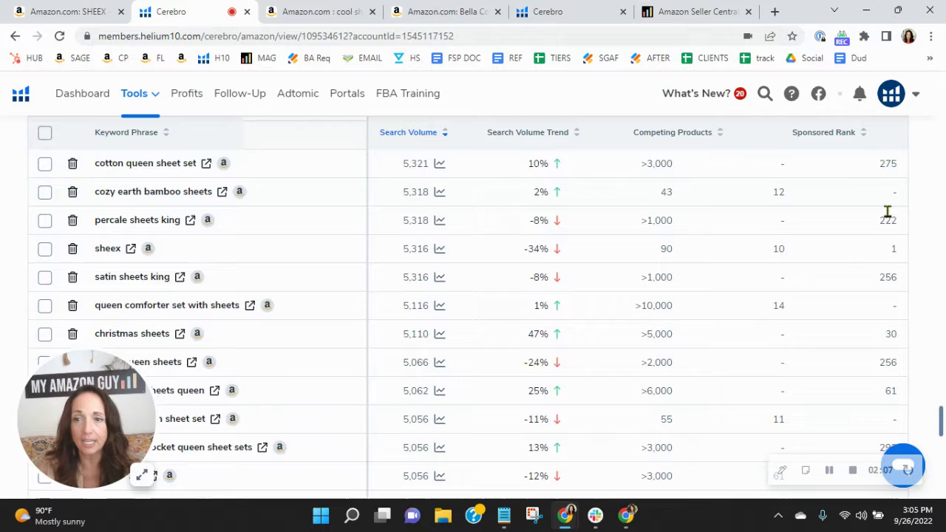
{"action": "scroll", "scroll_direction": "down", "scroll_amount": 3}
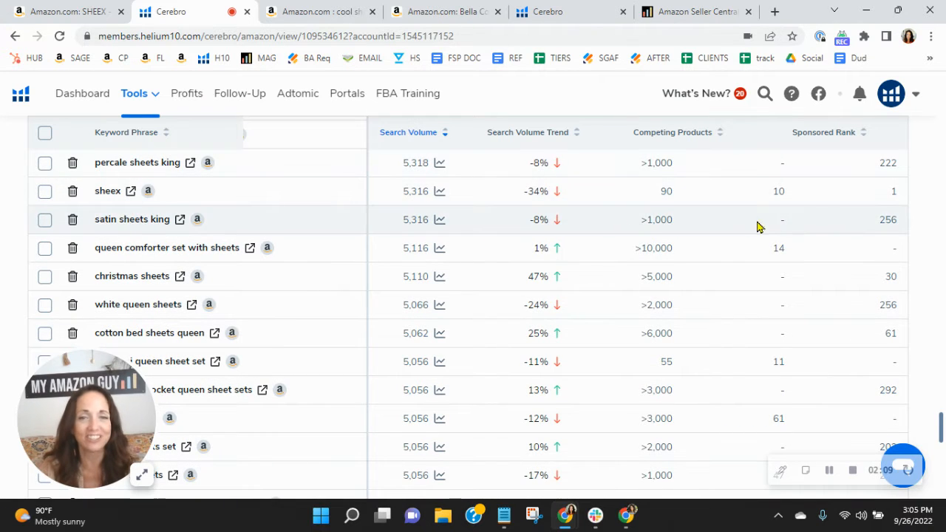
{"action": "scroll", "scroll_direction": "down", "scroll_amount": 3}
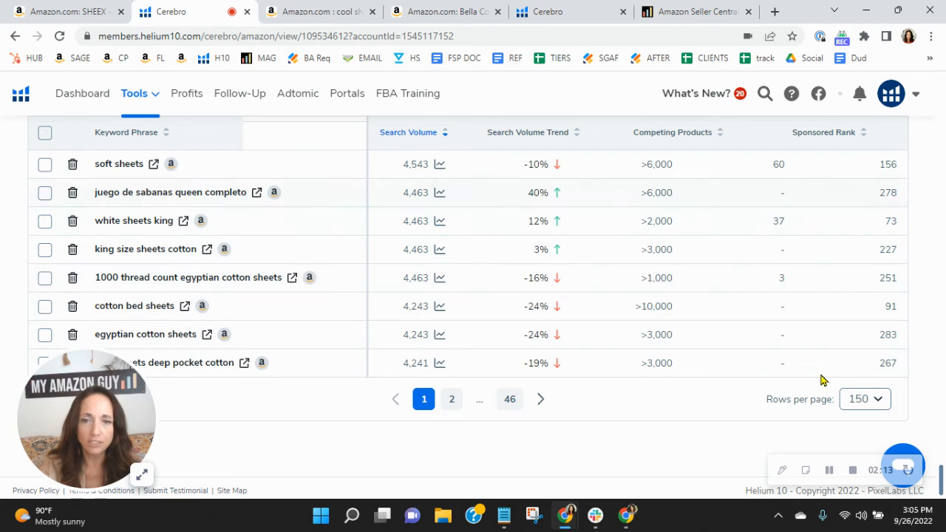
Step: Go to page 2 of the SHEEX keyword results
{"action": "left_click", "coordinate": [452, 399]}
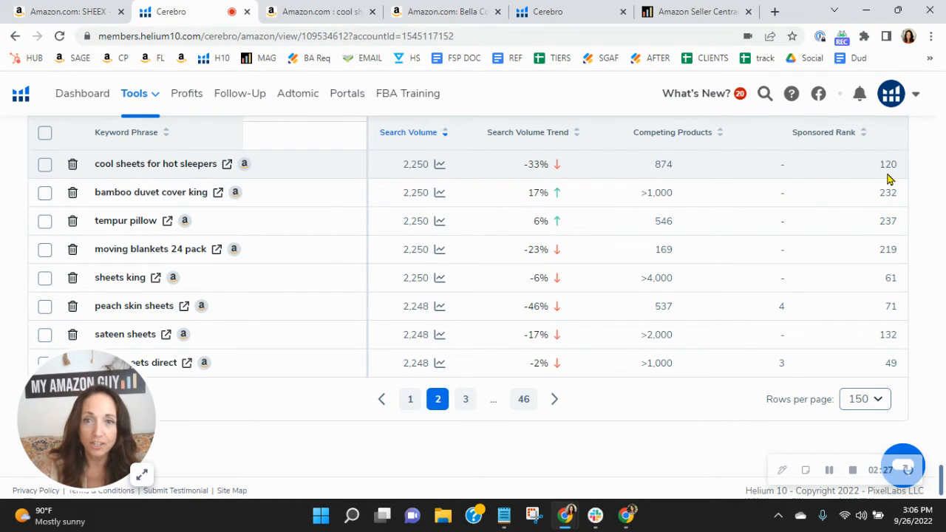
{"action": "mouse_move", "coordinate": [421, 184]}
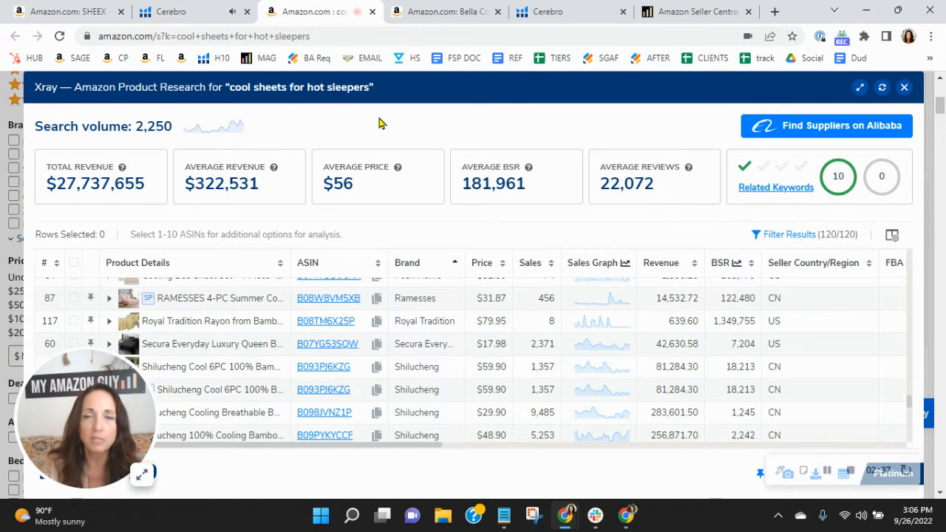
{"action": "mouse_move", "coordinate": [393, 124]}
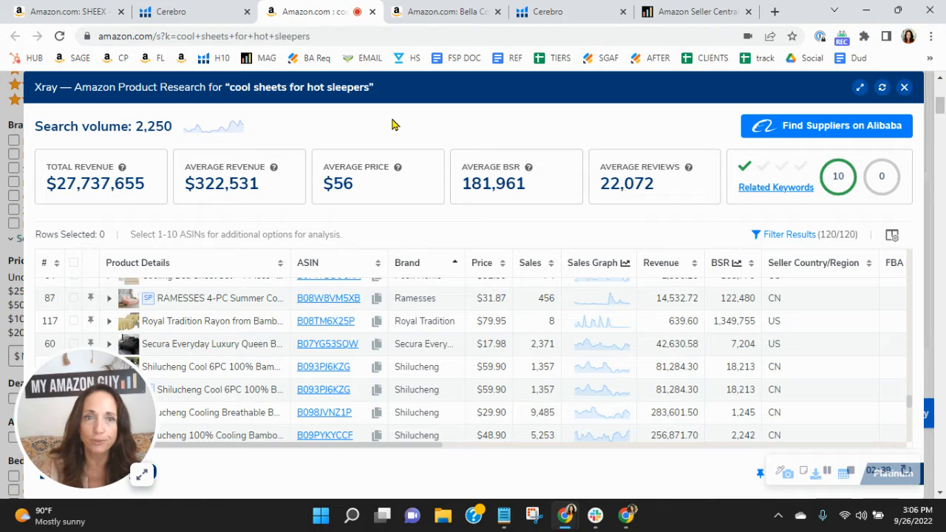
Step: Return to the 'cool sheets for hot sleepers' Xray results and sort revenue descending
{"action": "left_click", "coordinate": [177, 11]}
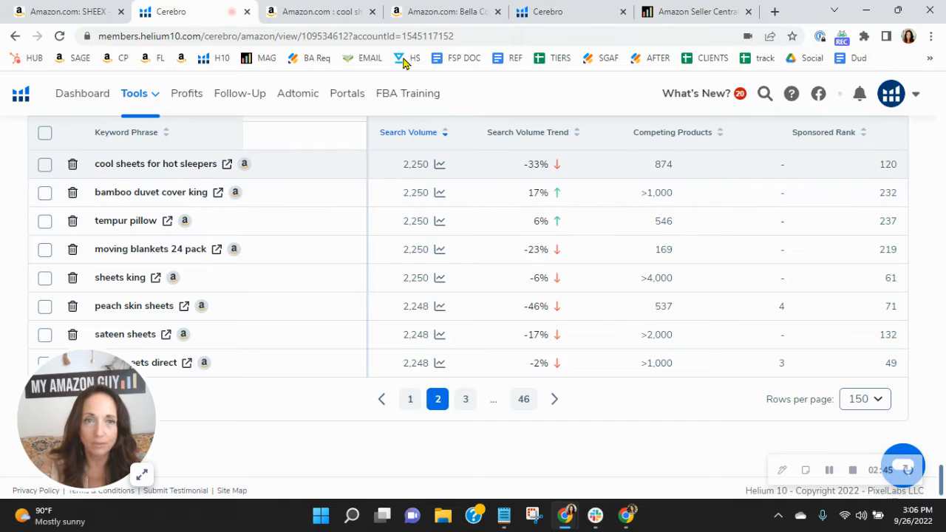
{"action": "left_click", "coordinate": [244, 164]}
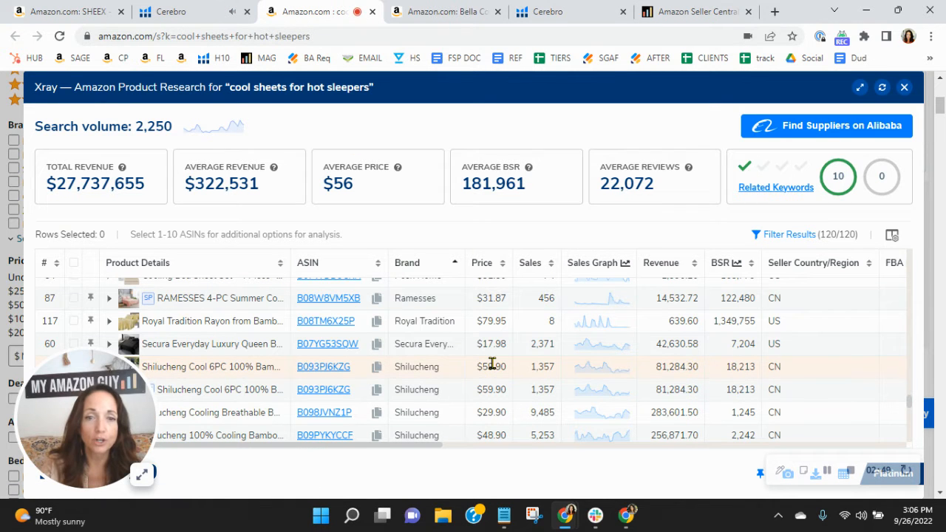
{"action": "scroll", "scroll_direction": "down", "scroll_amount": 3}
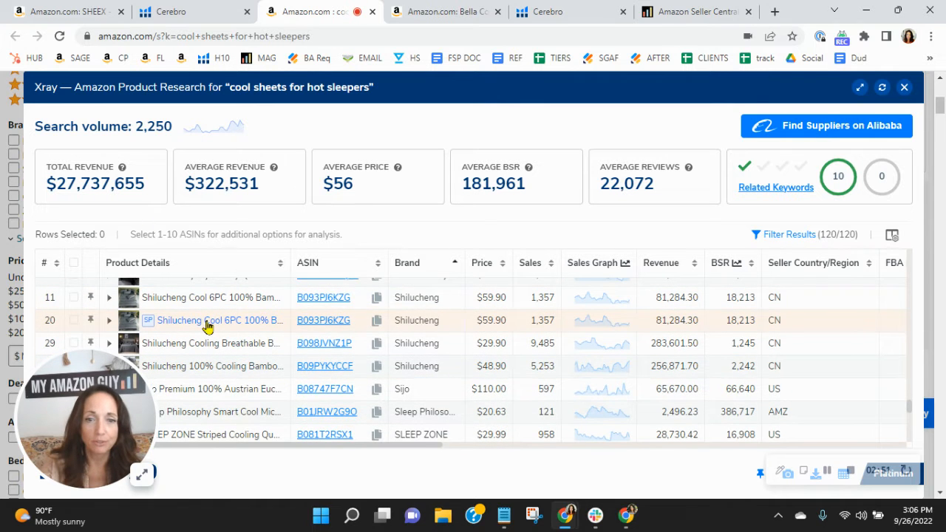
{"action": "mouse_move", "coordinate": [649, 377]}
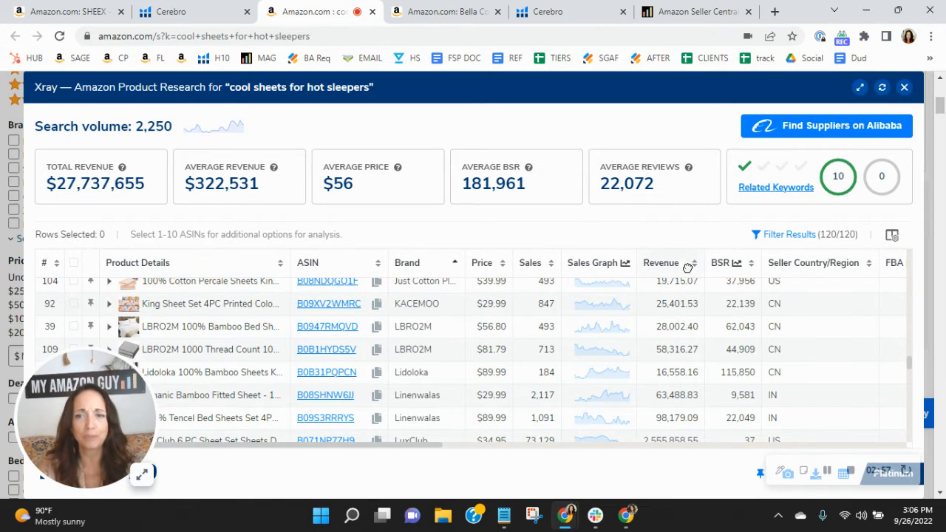
{"action": "scroll", "scroll_direction": "down", "scroll_amount": 3}
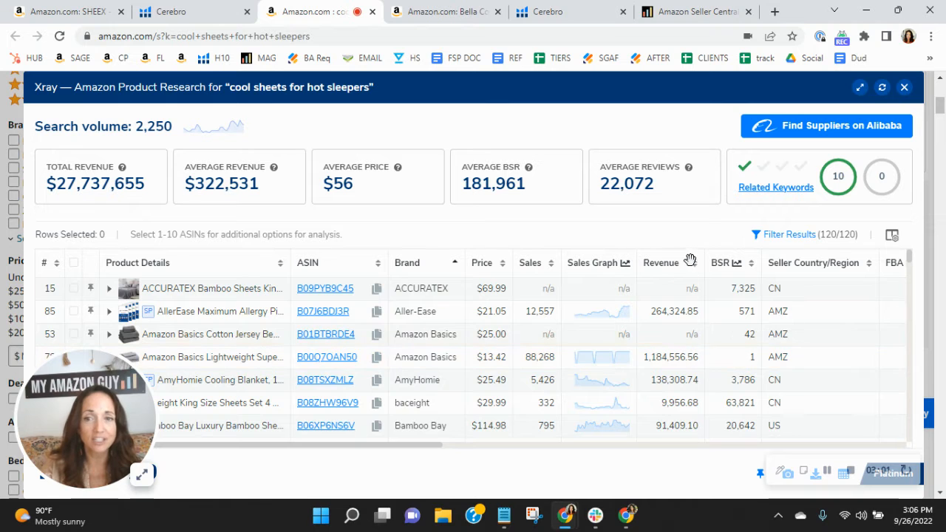
{"action": "left_click", "coordinate": [661, 262]}
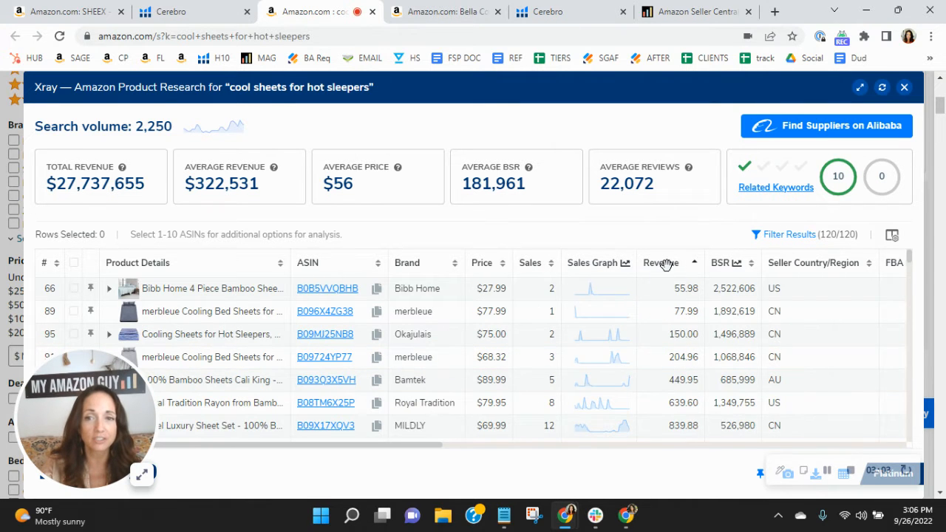
{"action": "left_click", "coordinate": [660, 263]}
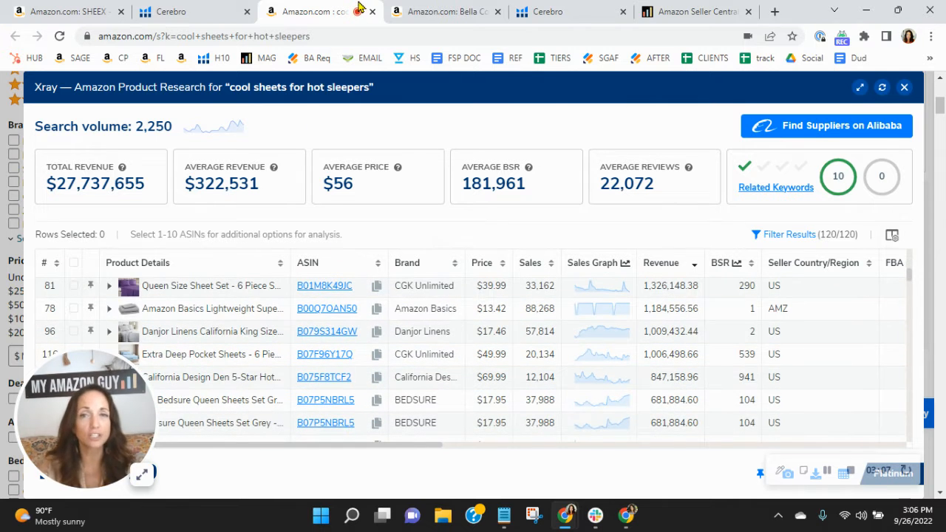
{"action": "mouse_move", "coordinate": [444, 11]}
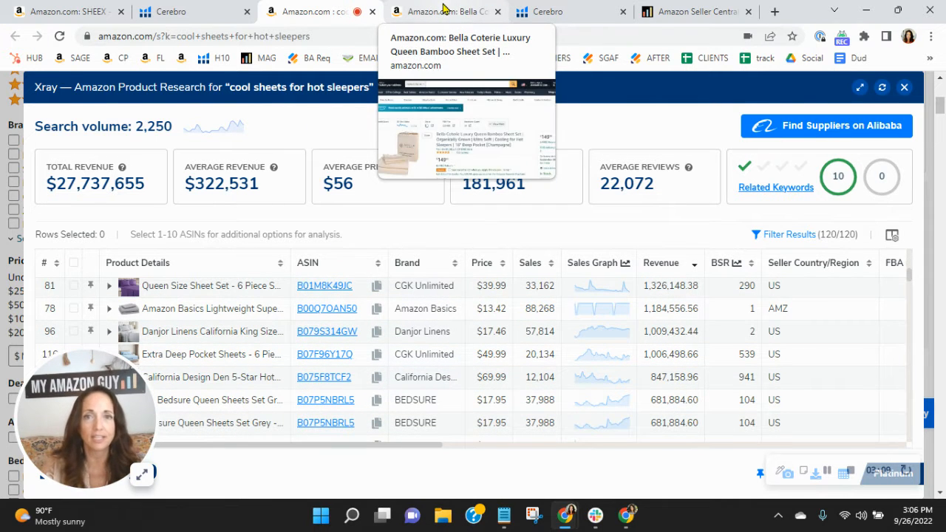
Step: Switch to the Bella Coterie bamboo sheet set listing ($149.99, 758 ratings)
{"action": "left_click", "coordinate": [444, 11]}
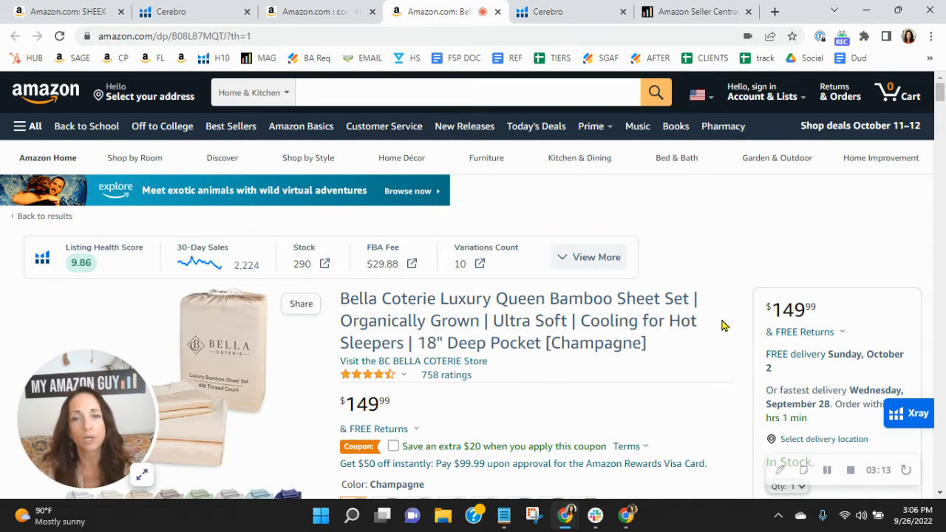
{"action": "mouse_move", "coordinate": [680, 357]}
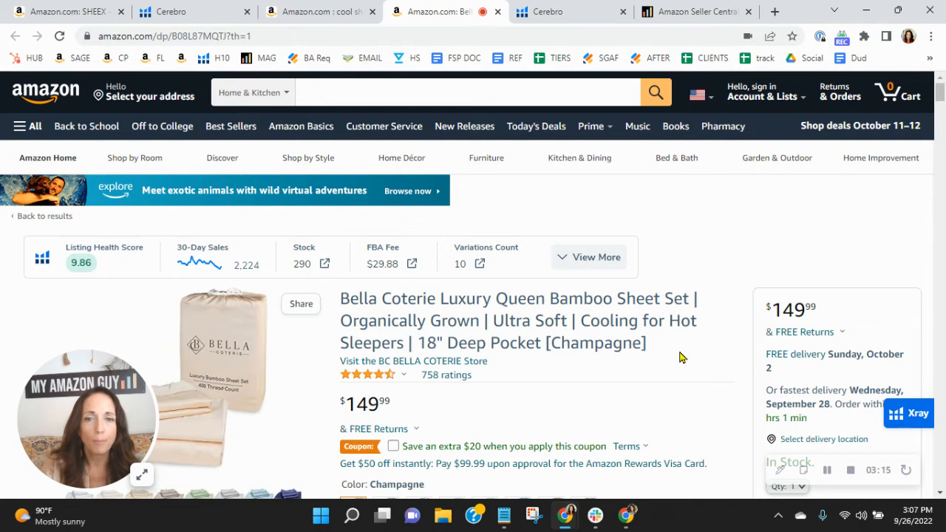
{"action": "mouse_move", "coordinate": [730, 332]}
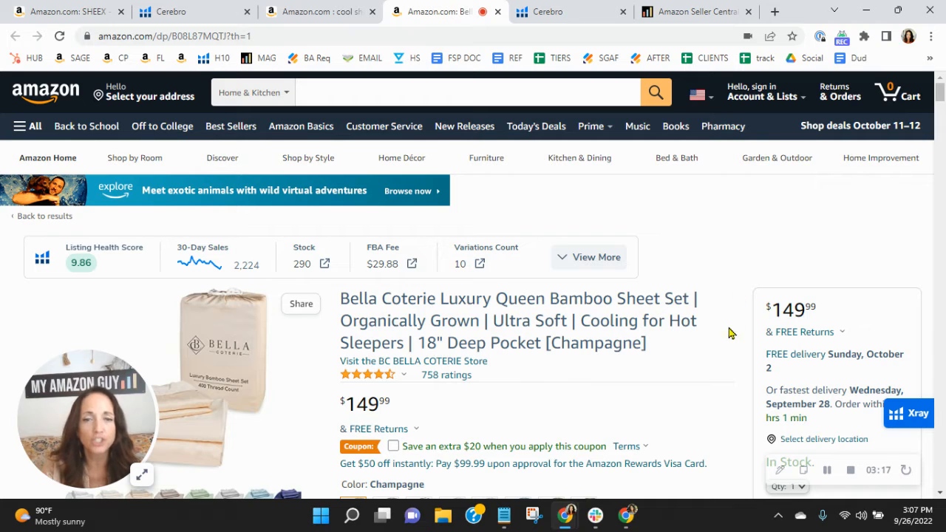
{"action": "mouse_move", "coordinate": [695, 357]}
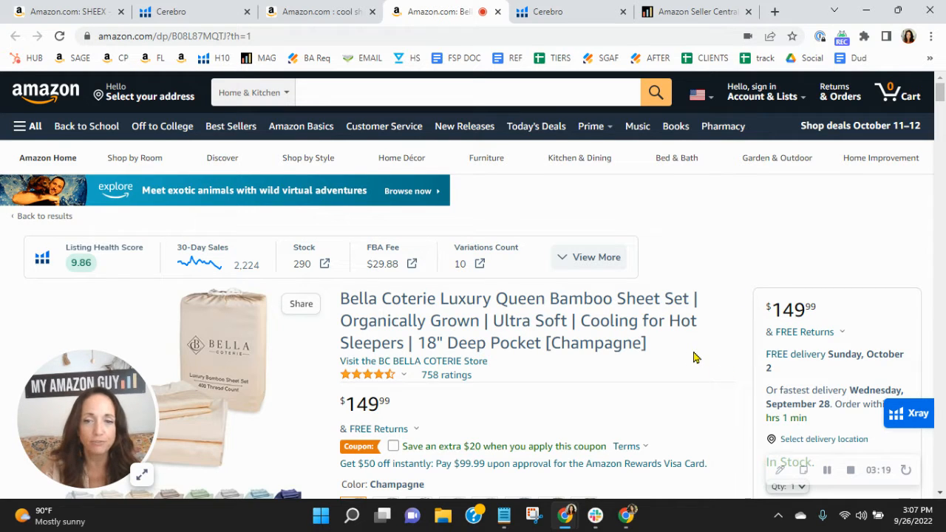
{"action": "mouse_move", "coordinate": [678, 347]}
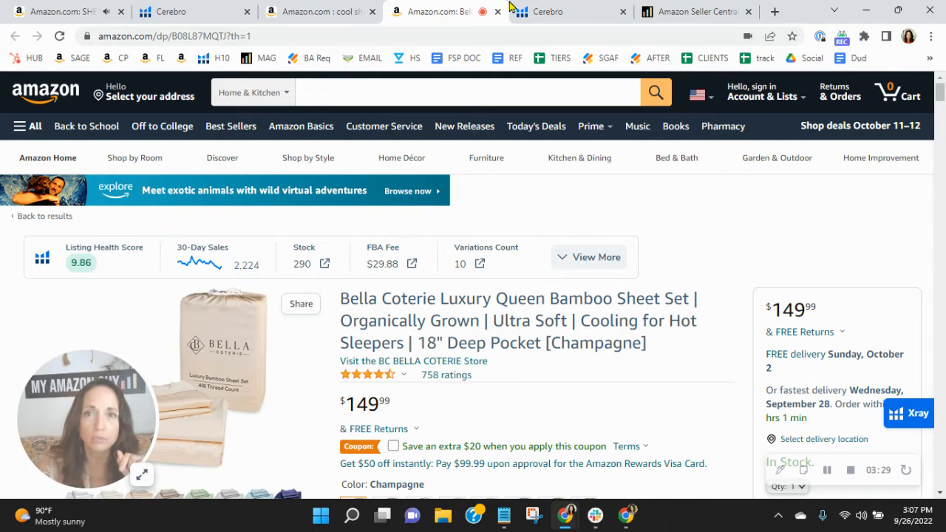
{"action": "left_click", "coordinate": [547, 11]}
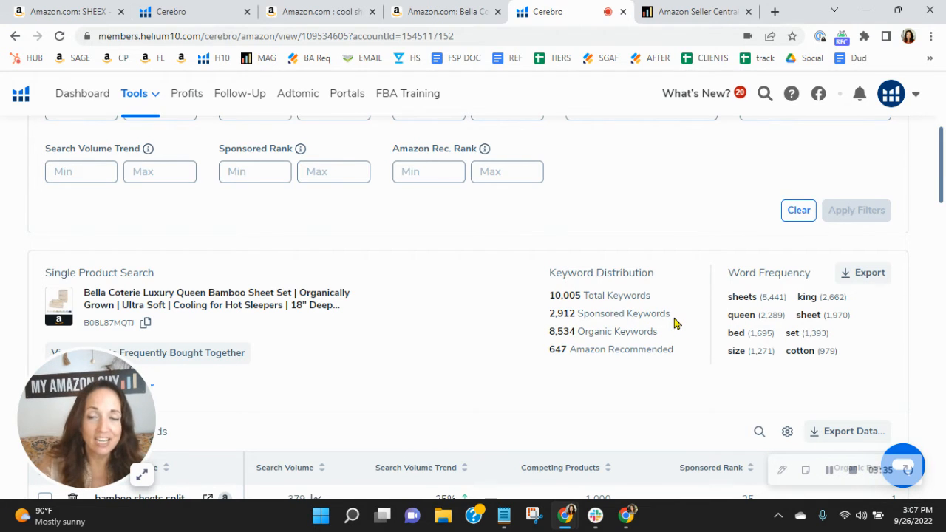
{"action": "mouse_move", "coordinate": [669, 340]}
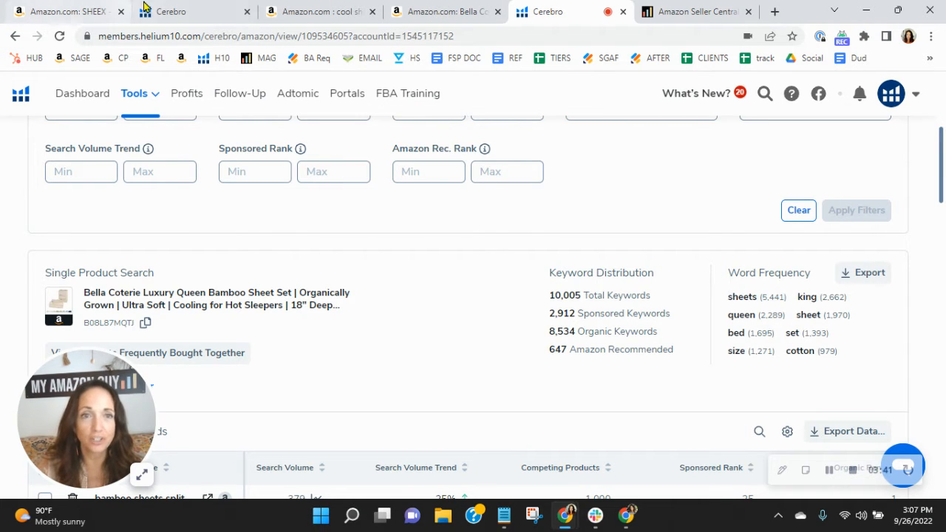
{"action": "scroll", "scroll_direction": "down", "scroll_amount": 3}
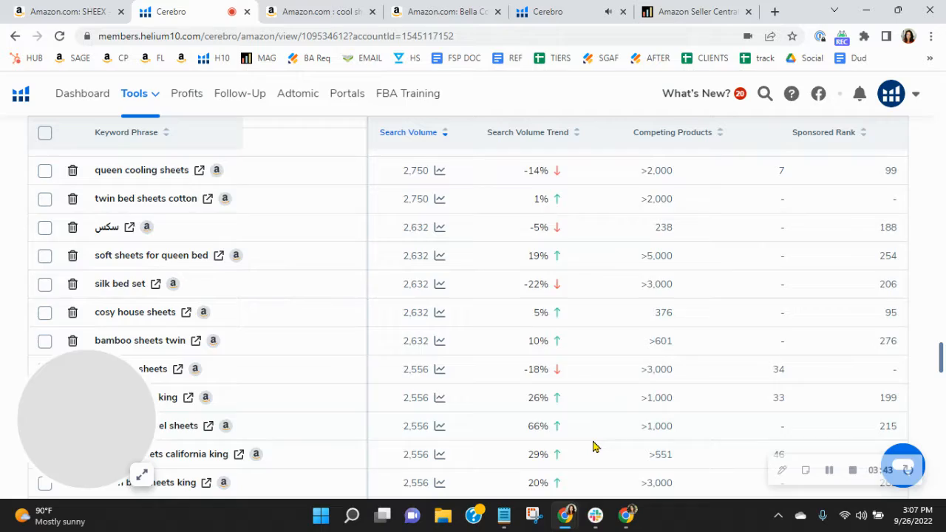
{"action": "scroll", "scroll_direction": "up", "scroll_amount": 3}
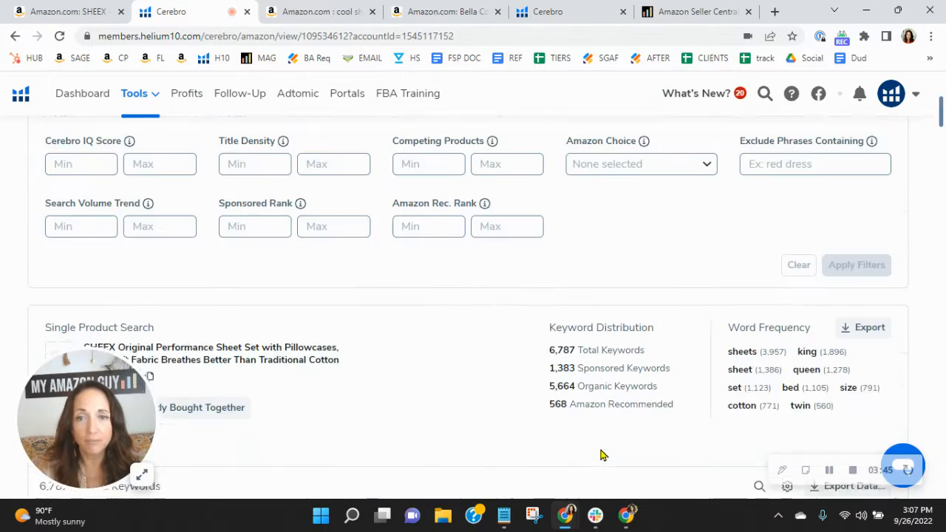
{"action": "scroll", "scroll_direction": "down", "scroll_amount": 3}
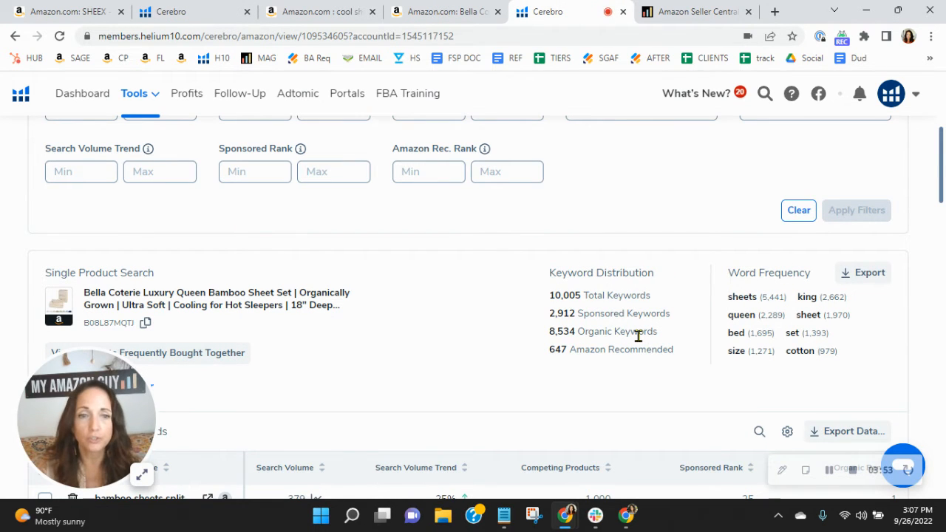
{"action": "left_click", "coordinate": [185, 12]}
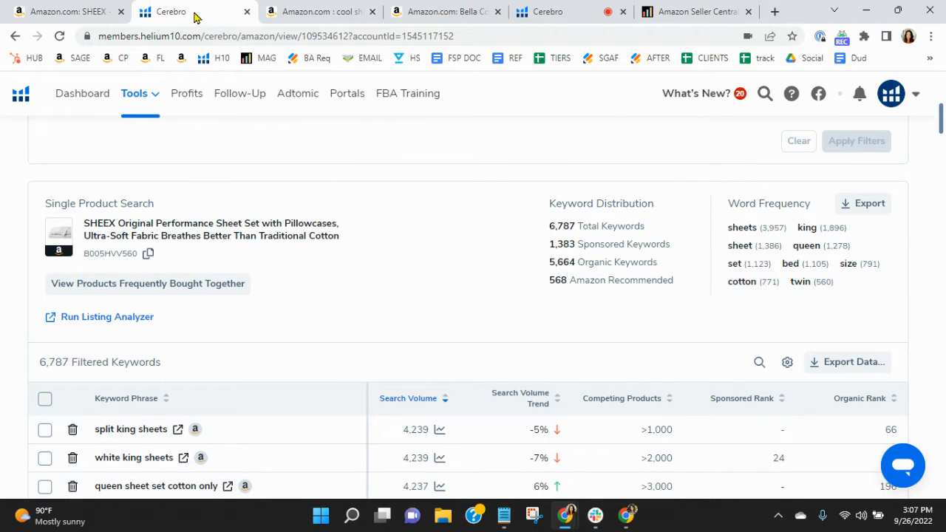
{"action": "scroll", "scroll_direction": "down", "scroll_amount": 3}
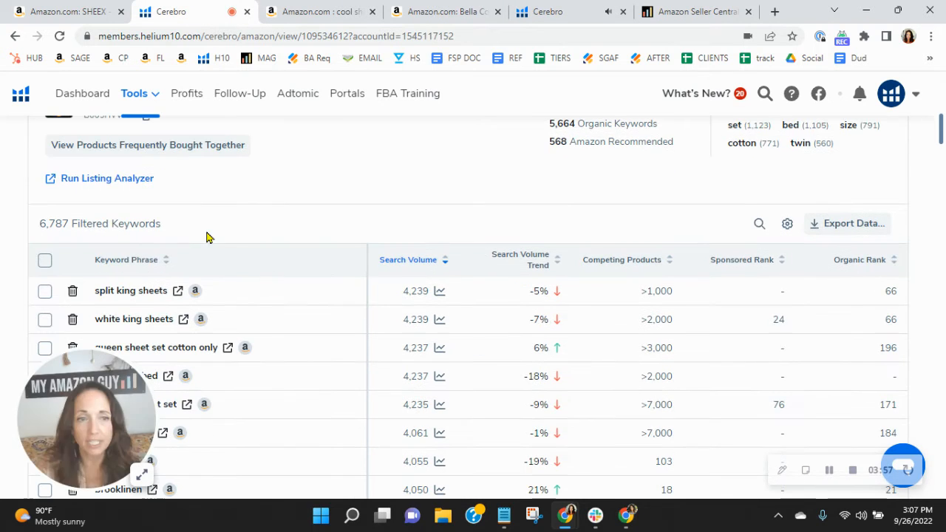
{"action": "mouse_move", "coordinate": [348, 179]}
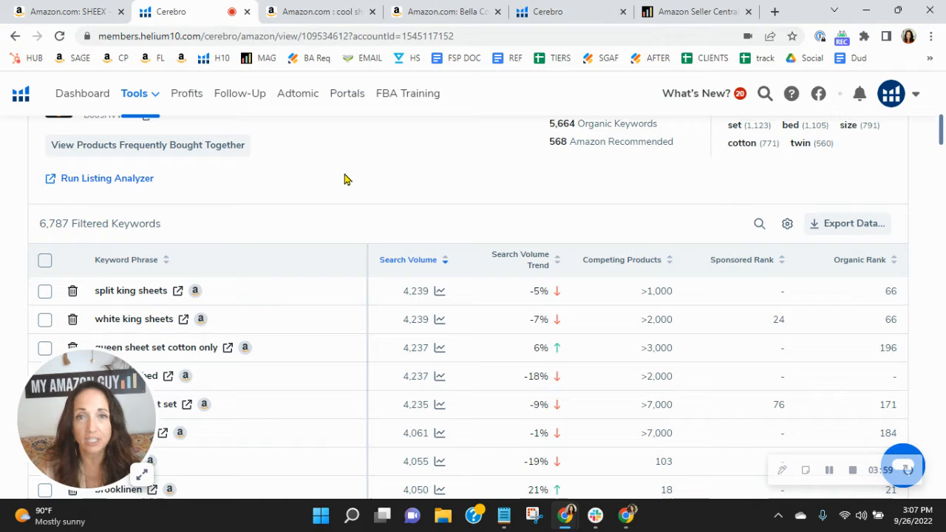
{"action": "left_click", "coordinate": [444, 11]}
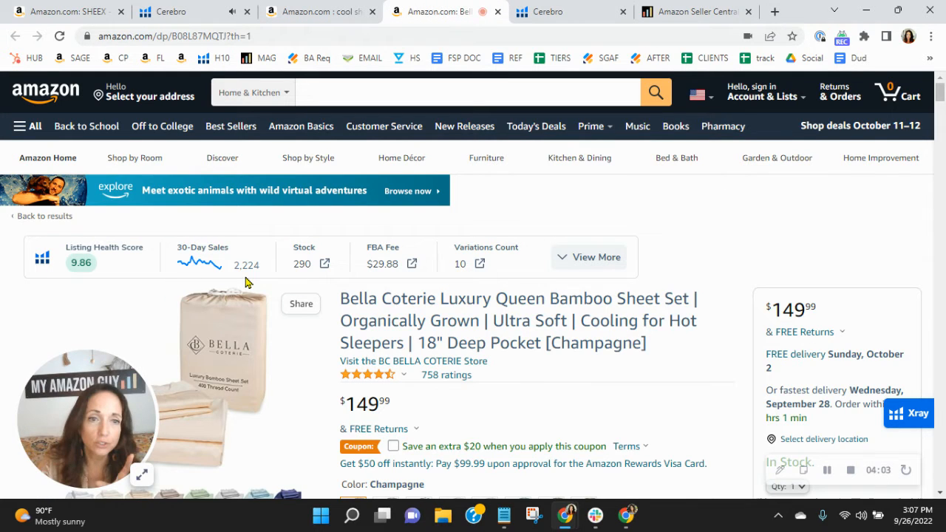
Step: Check SHEEX's 8.75 health score, then return to its Cerebro Filters panel
{"action": "left_click", "coordinate": [66, 11]}
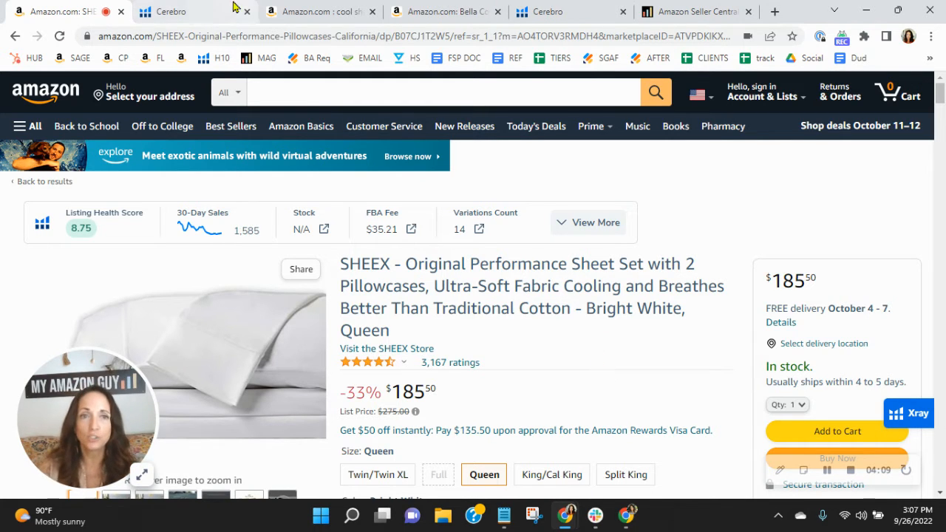
{"action": "left_click", "coordinate": [170, 11]}
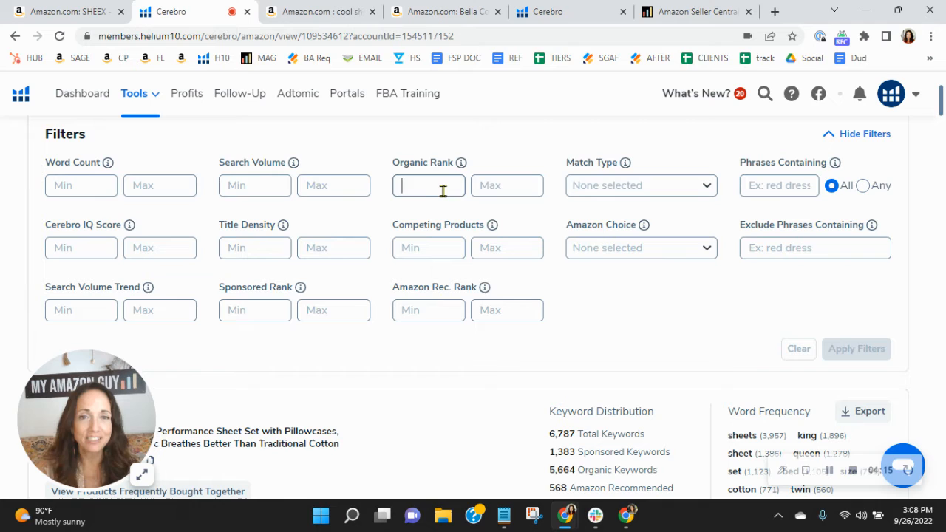
Step: Apply an organic rank filter of min 20, max 50 to SHEEX keywords
{"action": "type", "text": "2"}
{"action": "left_click", "coordinate": [507, 185]}
{"action": "type", "text": "5"}
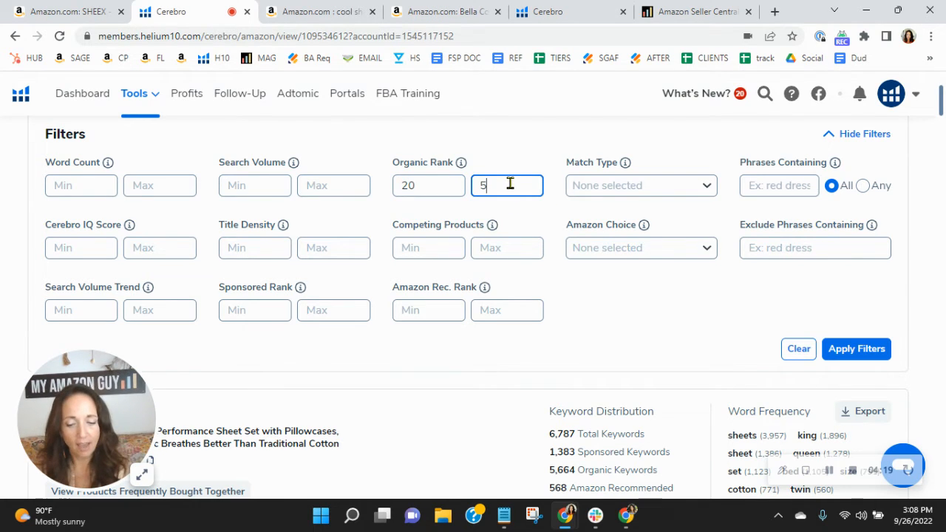
{"action": "type", "text": "0"}
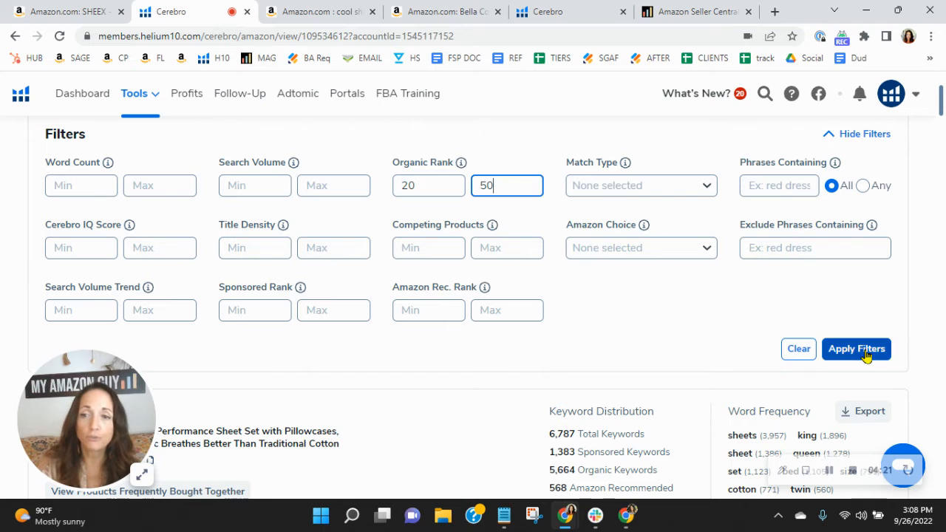
{"action": "left_click", "coordinate": [856, 348]}
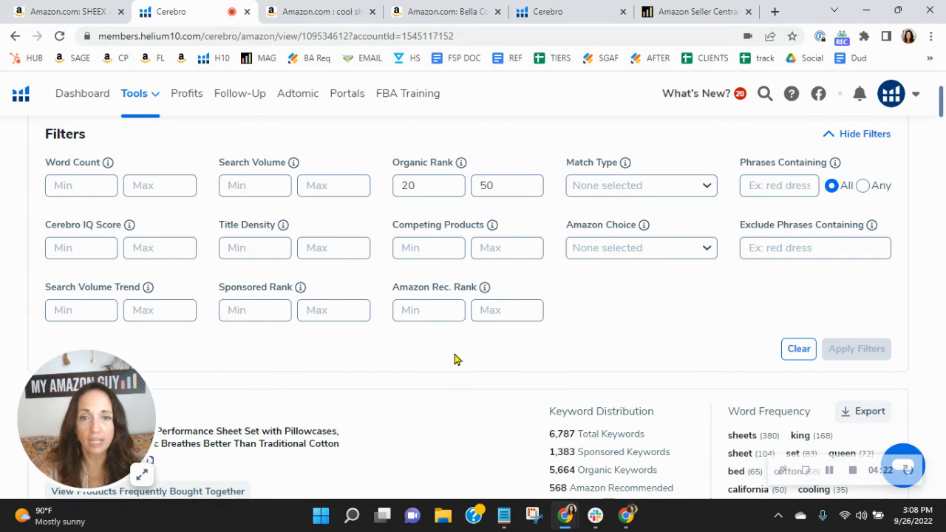
Step: Scroll through the 585 filtered keywords, reviewing bed sheets, sheets and brooklinen volumes
{"action": "scroll", "scroll_direction": "down", "scroll_amount": 3}
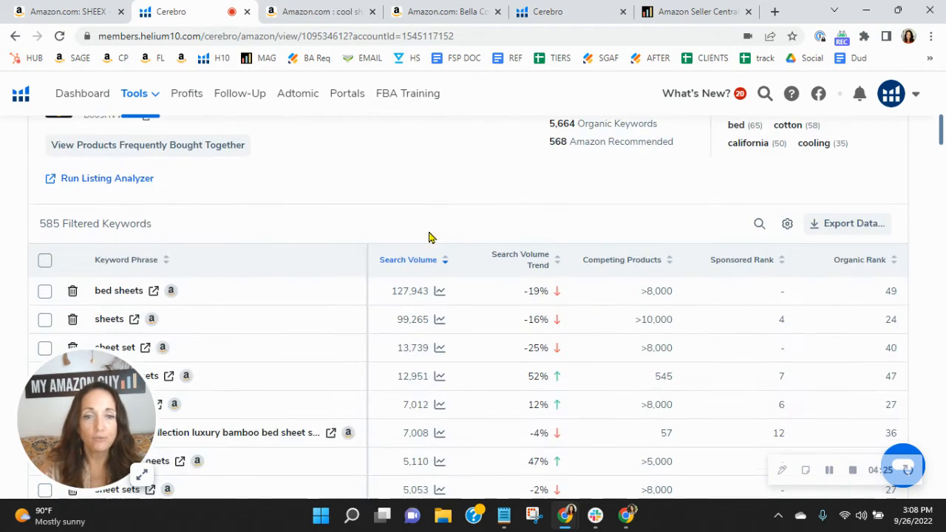
{"action": "mouse_move", "coordinate": [415, 184]}
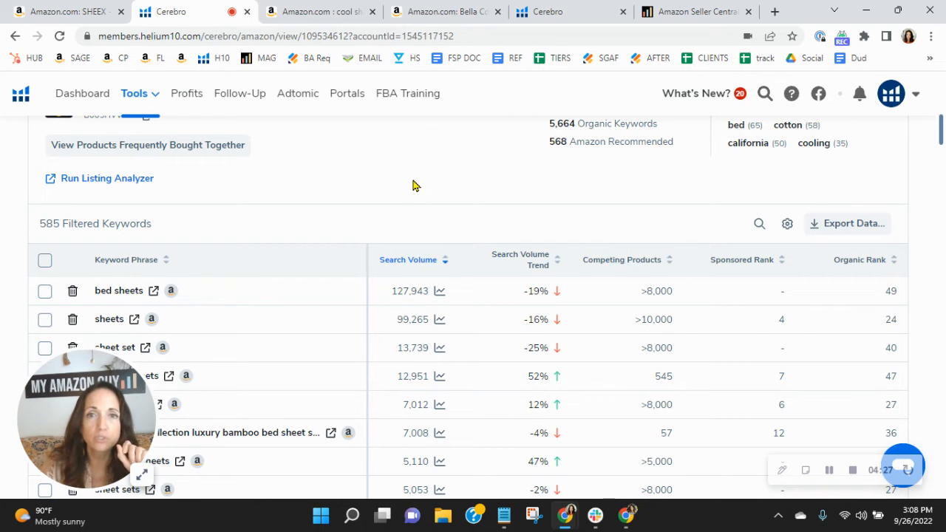
{"action": "scroll", "scroll_direction": "up", "scroll_amount": 3}
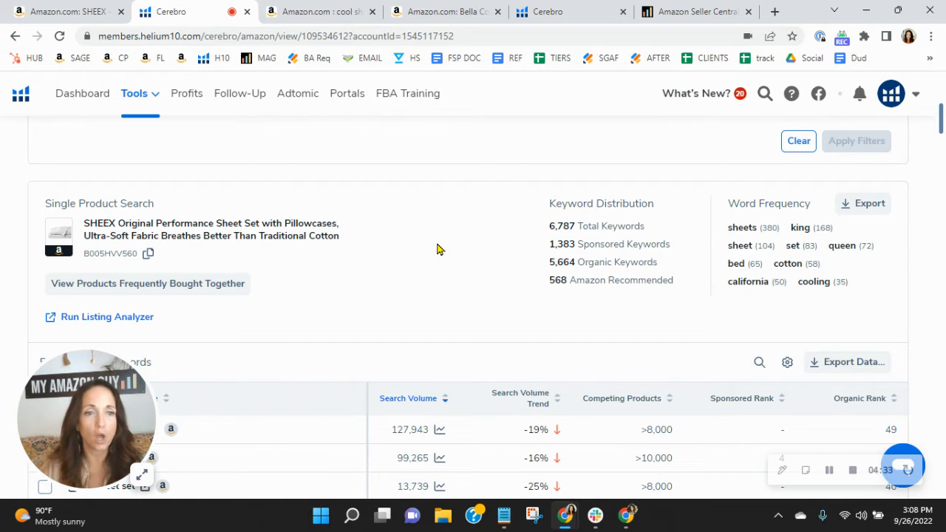
{"action": "scroll", "scroll_direction": "down", "scroll_amount": 3}
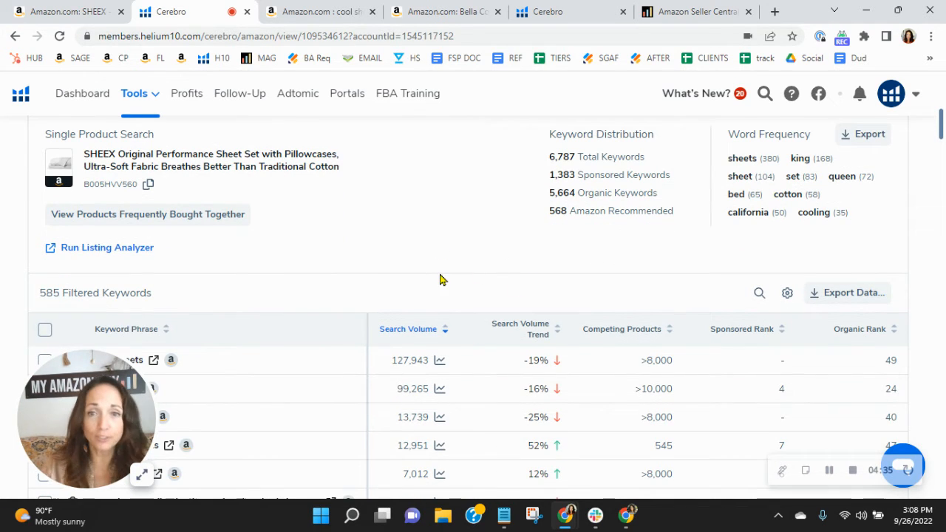
{"action": "mouse_move", "coordinate": [105, 345]}
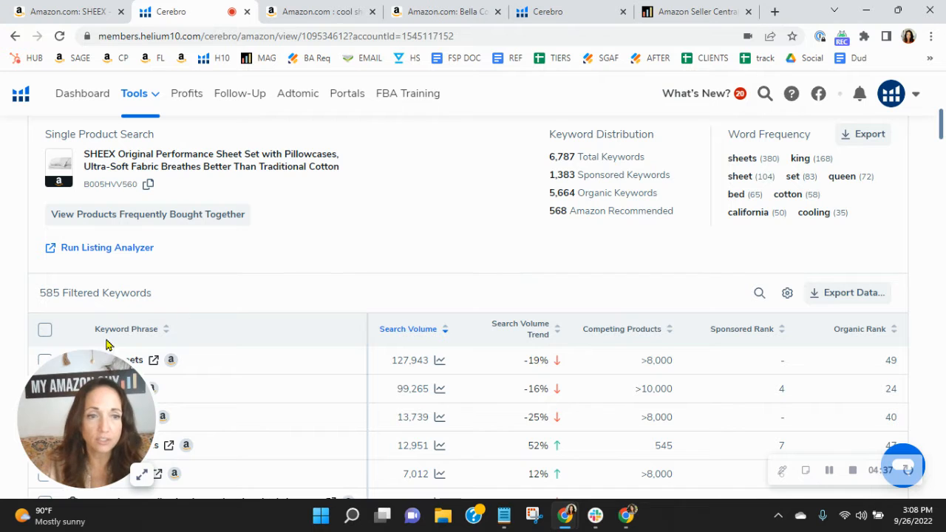
{"action": "mouse_move", "coordinate": [432, 275]}
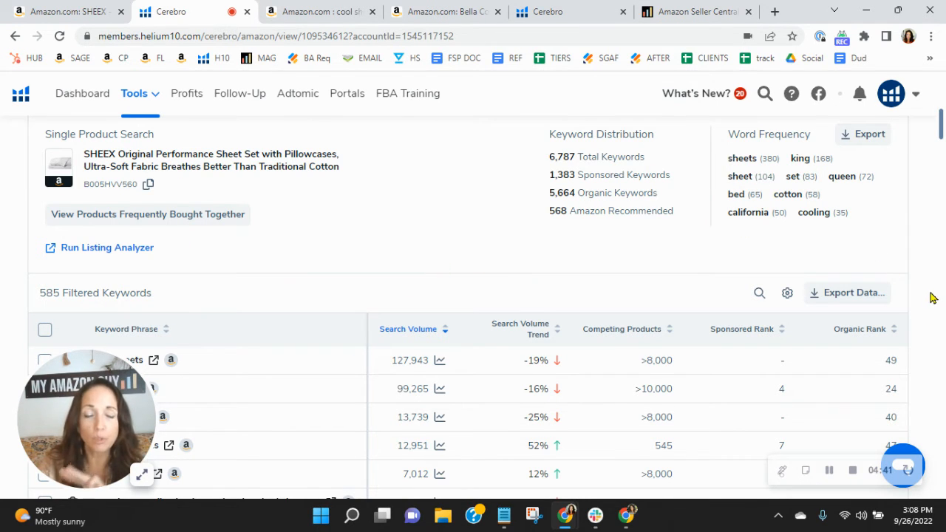
{"action": "scroll", "scroll_direction": "down", "scroll_amount": 3}
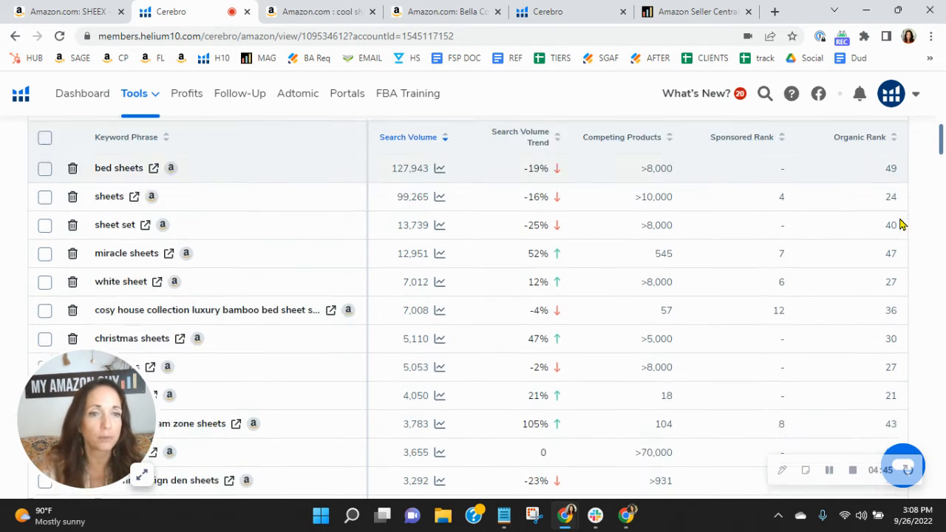
{"action": "scroll", "scroll_direction": "down", "scroll_amount": 3}
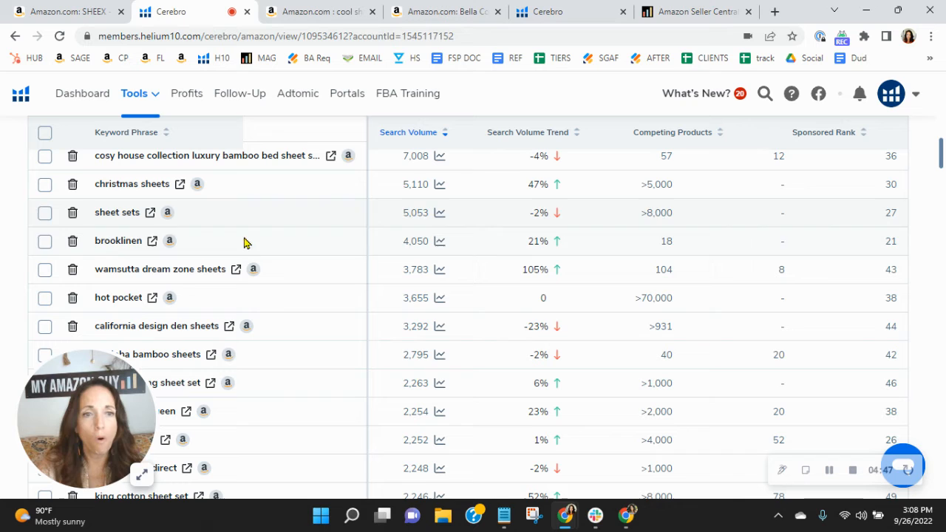
{"action": "mouse_move", "coordinate": [812, 236]}
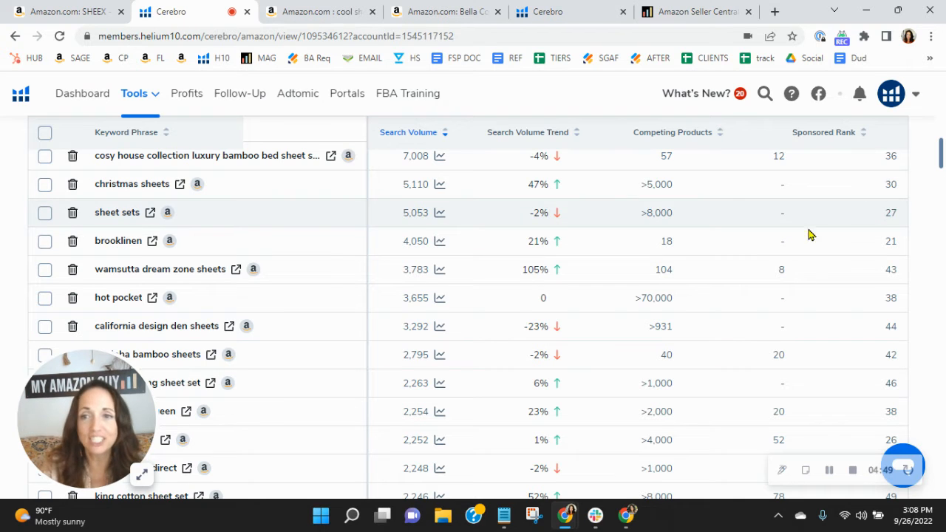
{"action": "mouse_move", "coordinate": [860, 361]}
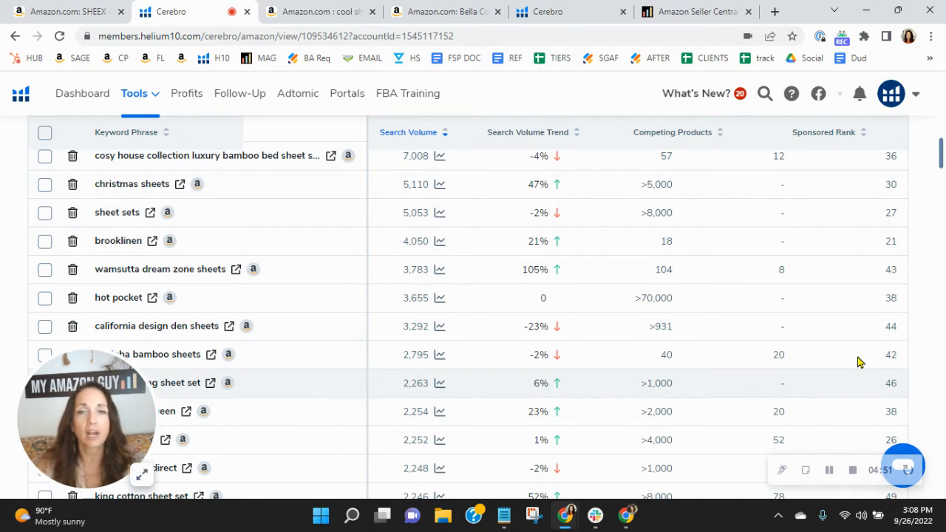
{"action": "mouse_move", "coordinate": [818, 392]}
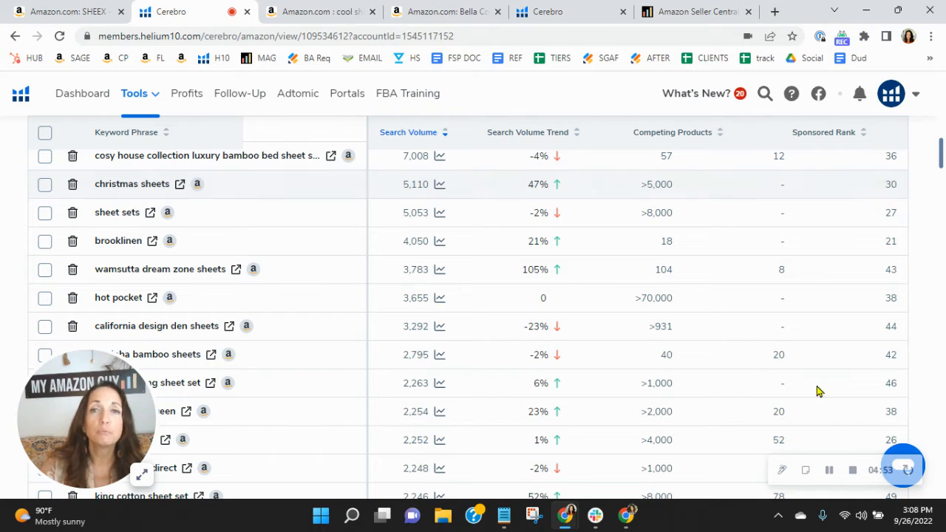
{"action": "scroll", "scroll_direction": "up", "scroll_amount": 3}
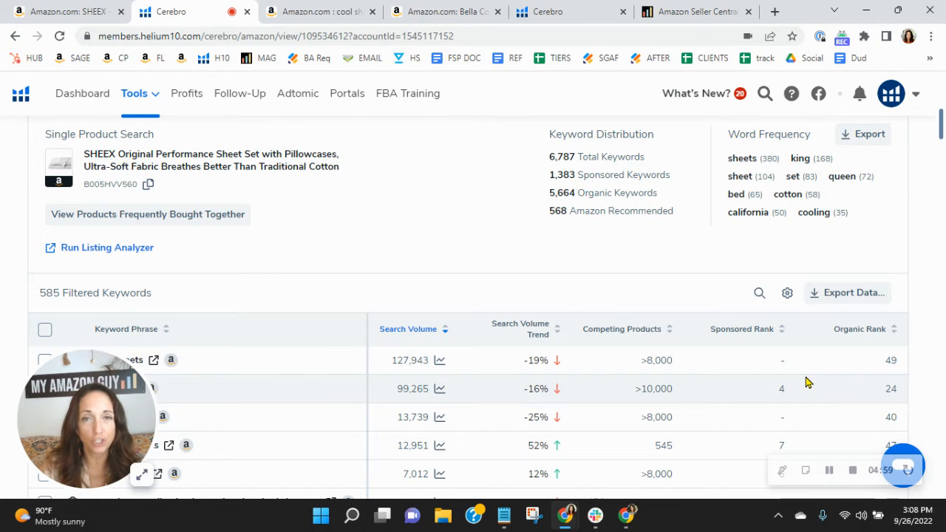
{"action": "mouse_move", "coordinate": [155, 127]}
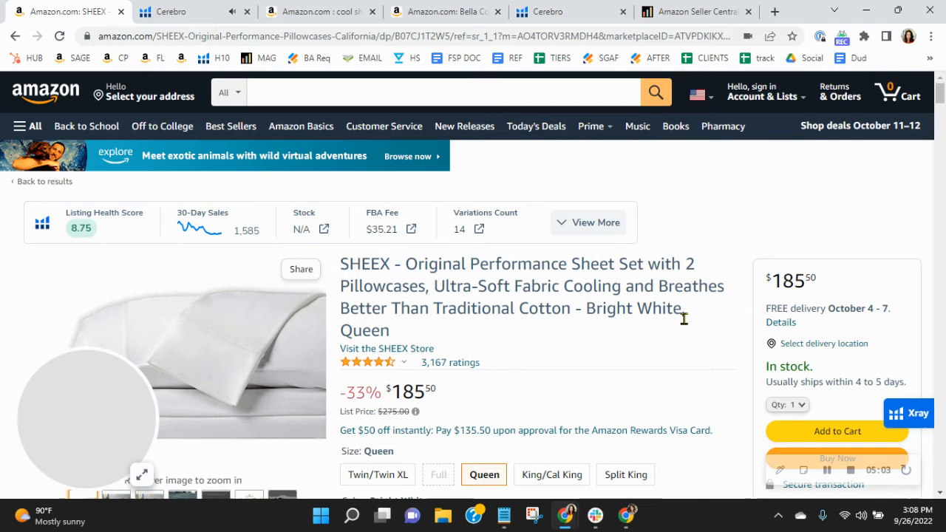
Step: View the SHEEX lifestyle photo, mattress depth image and video, then expand the listing summary
{"action": "scroll", "scroll_direction": "down", "scroll_amount": 3}
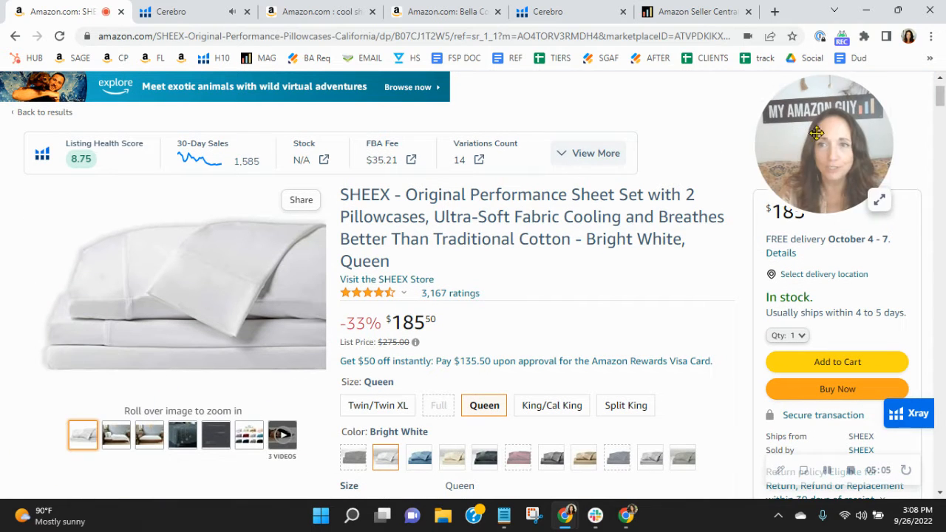
{"action": "mouse_move", "coordinate": [65, 458]}
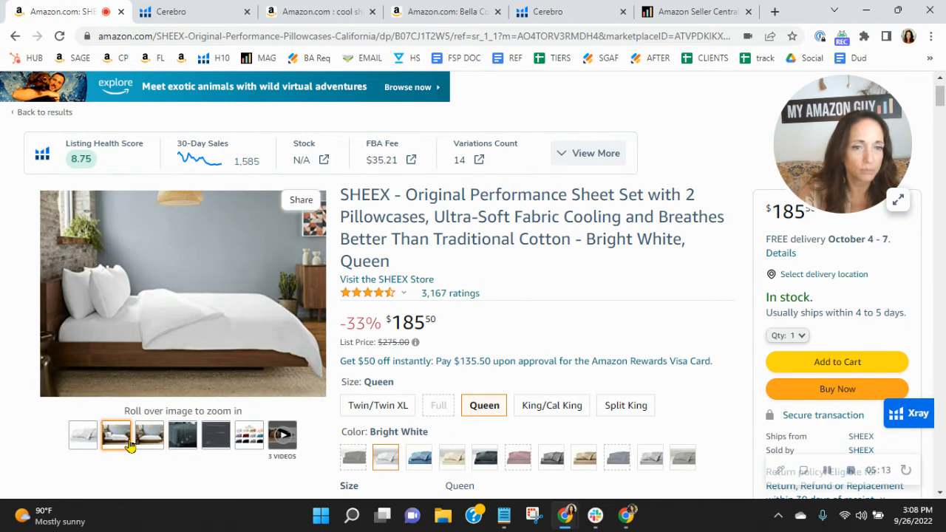
{"action": "left_click", "coordinate": [216, 435]}
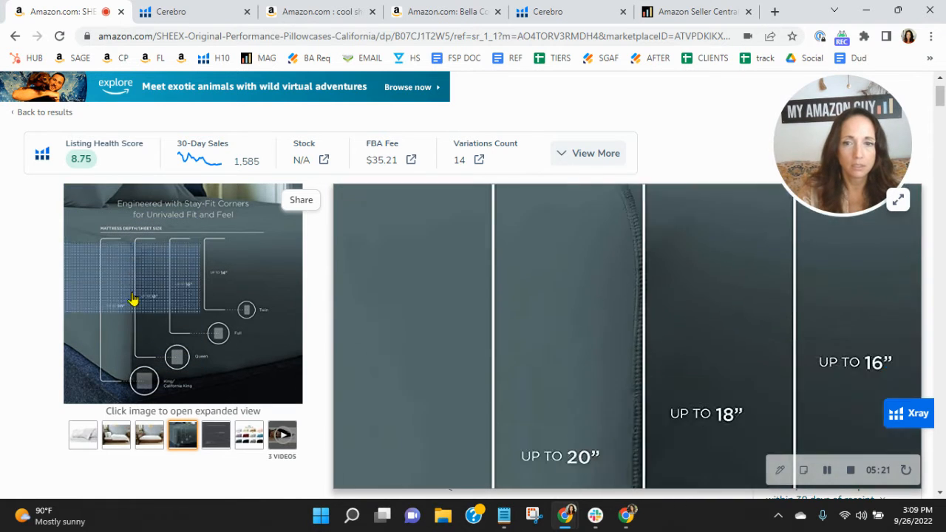
{"action": "left_click", "coordinate": [215, 435]}
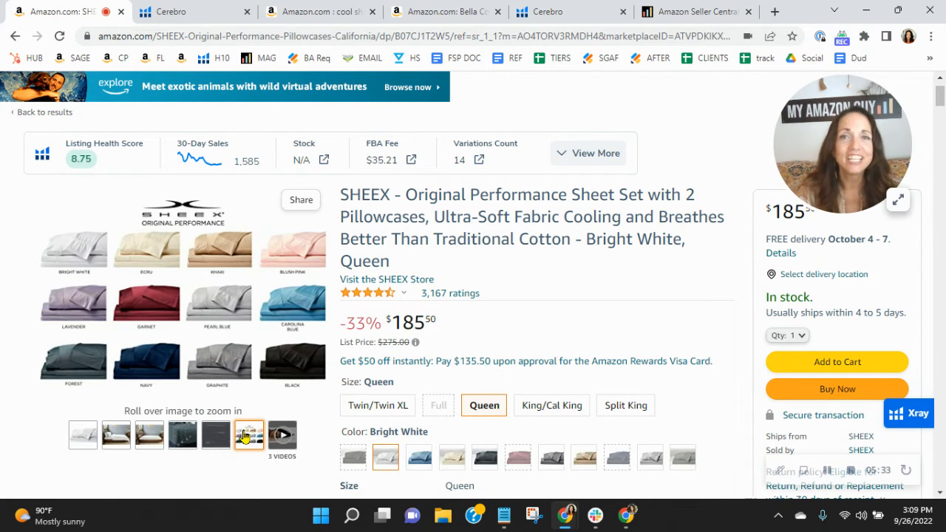
{"action": "mouse_move", "coordinate": [243, 423]}
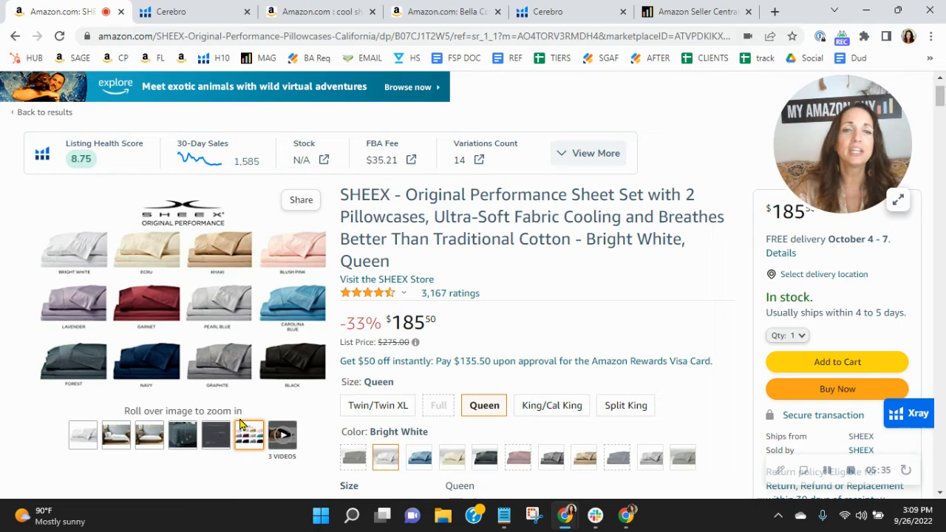
{"action": "left_click", "coordinate": [282, 435]}
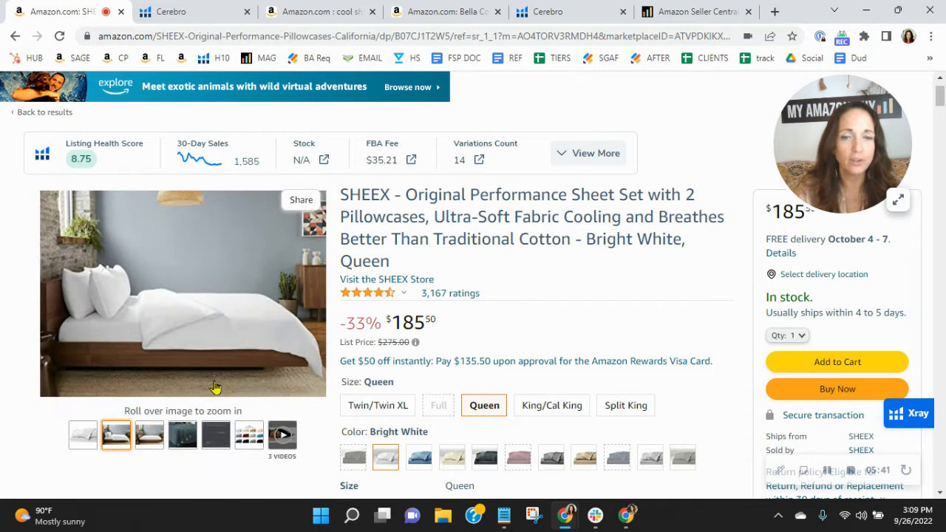
{"action": "left_click", "coordinate": [282, 434]}
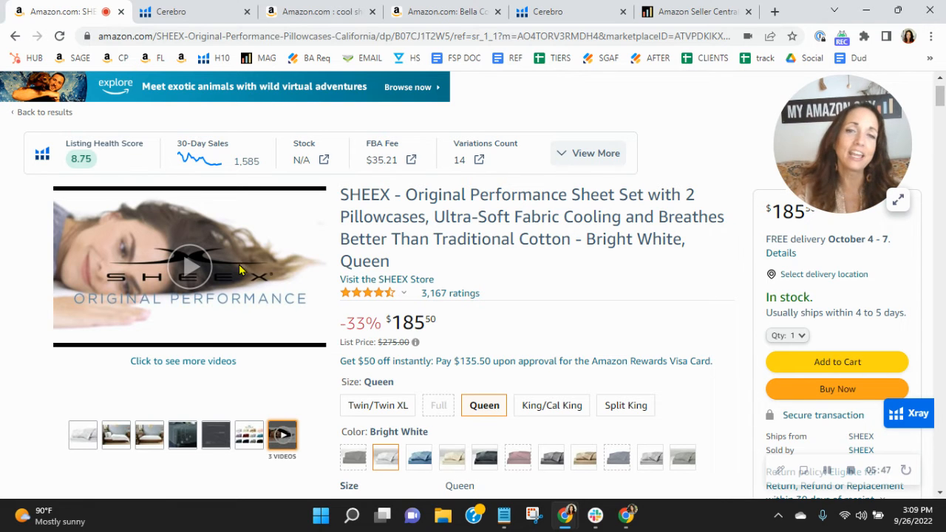
{"action": "mouse_move", "coordinate": [605, 302]}
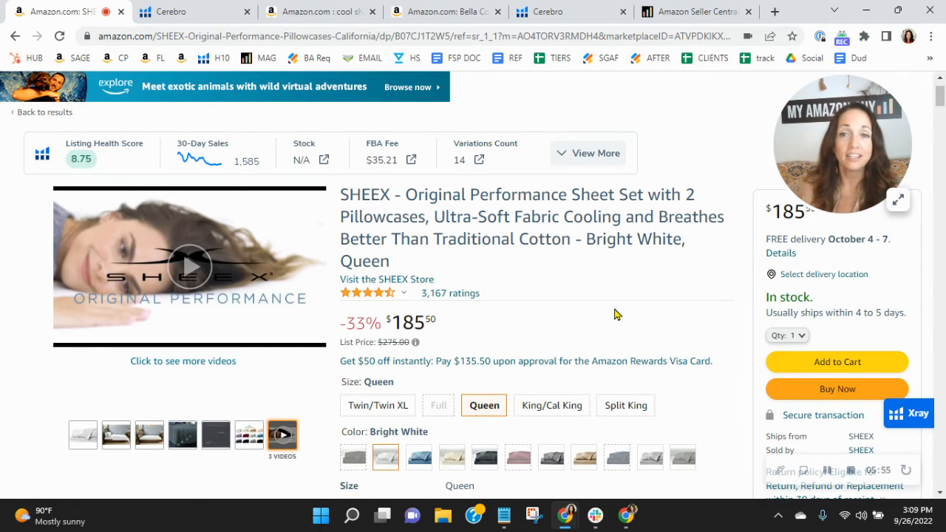
{"action": "mouse_move", "coordinate": [573, 209]}
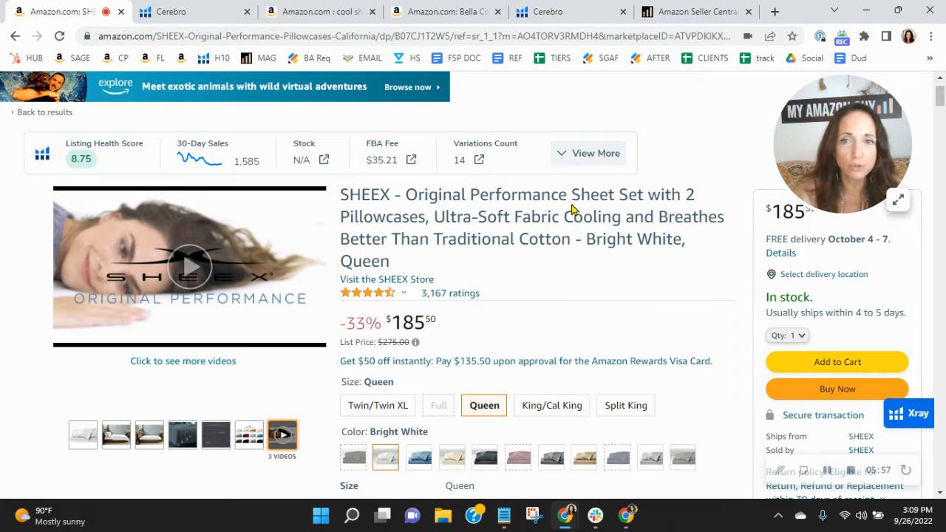
{"action": "left_click", "coordinate": [595, 153]}
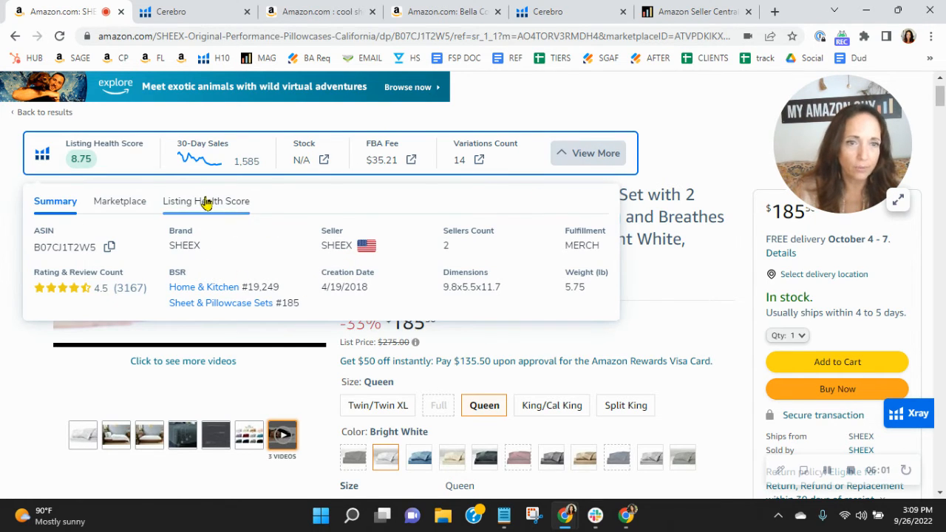
{"action": "left_click", "coordinate": [206, 201]}
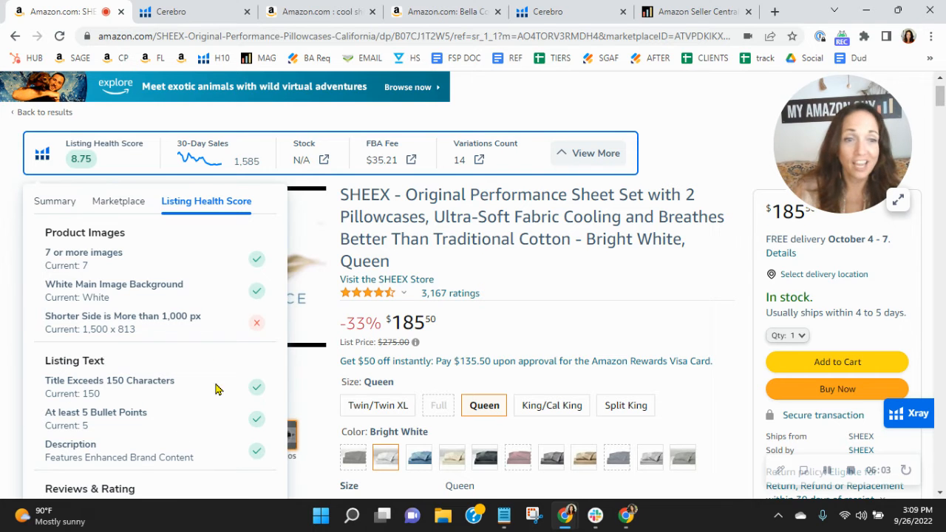
{"action": "scroll", "scroll_direction": "down", "scroll_amount": 3}
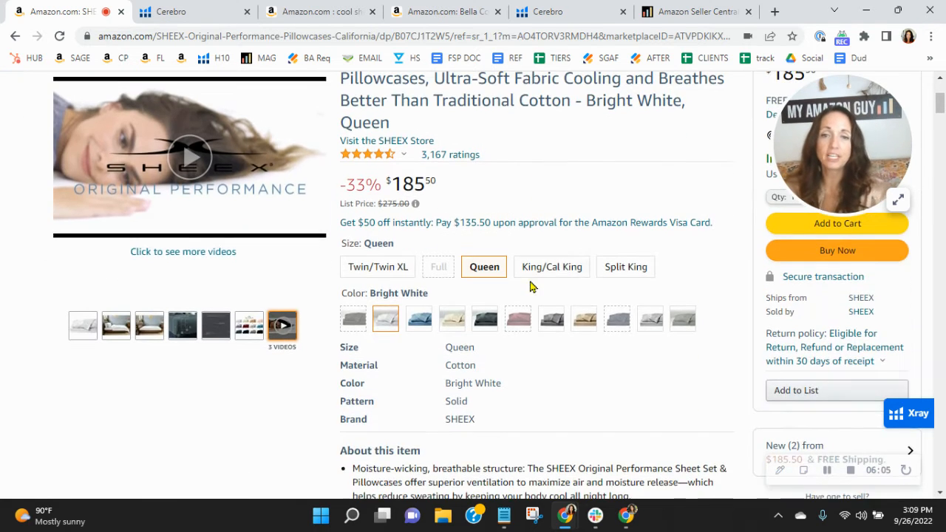
{"action": "scroll", "scroll_direction": "down", "scroll_amount": 3}
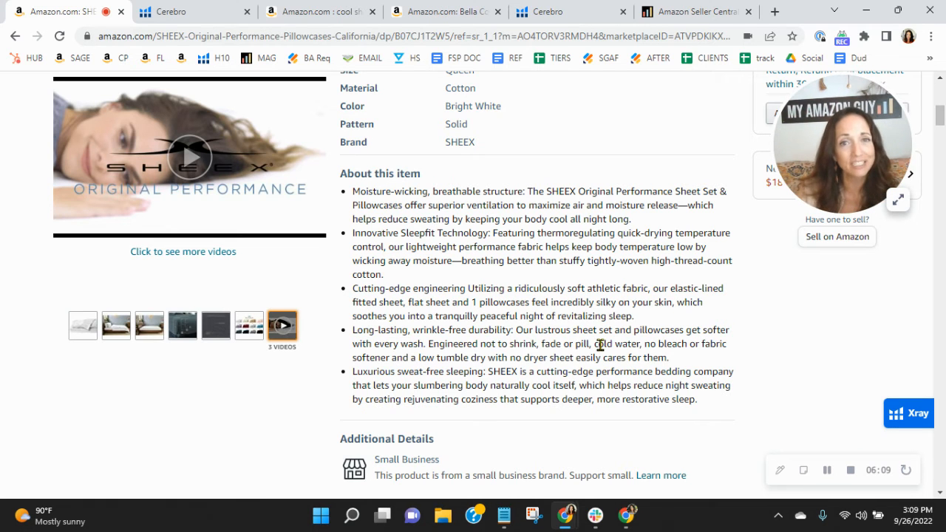
{"action": "scroll", "scroll_direction": "down", "scroll_amount": 3}
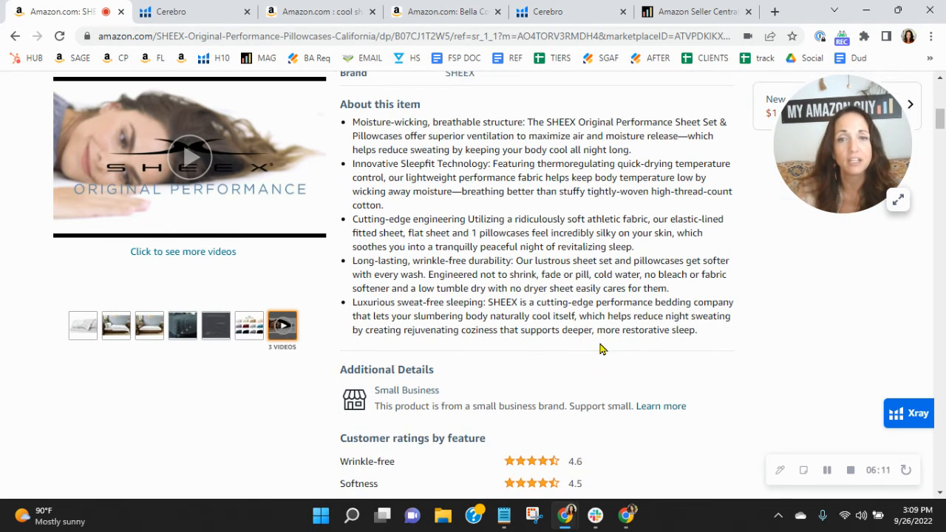
{"action": "mouse_move", "coordinate": [707, 332]}
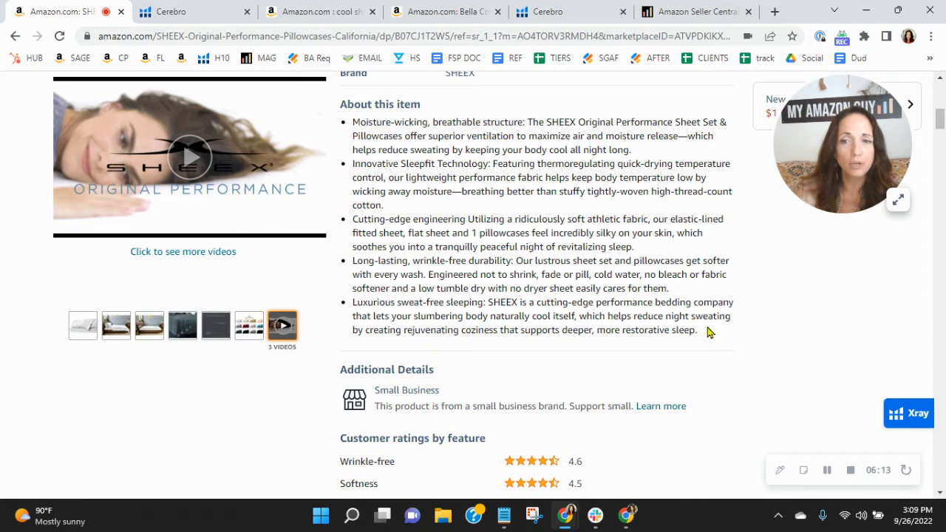
{"action": "left_click_drag", "start_coordinate": [354, 302], "coordinate": [695, 329]}
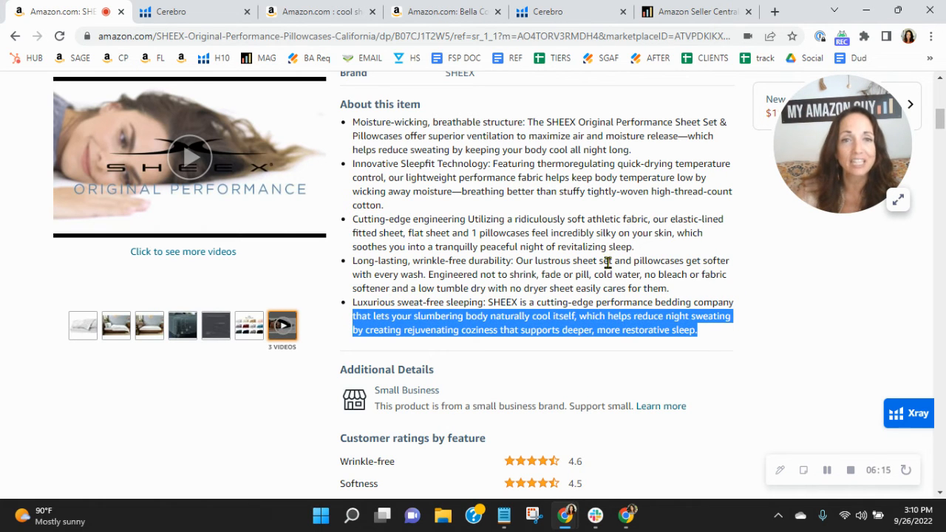
{"action": "scroll", "scroll_direction": "down", "scroll_amount": 3}
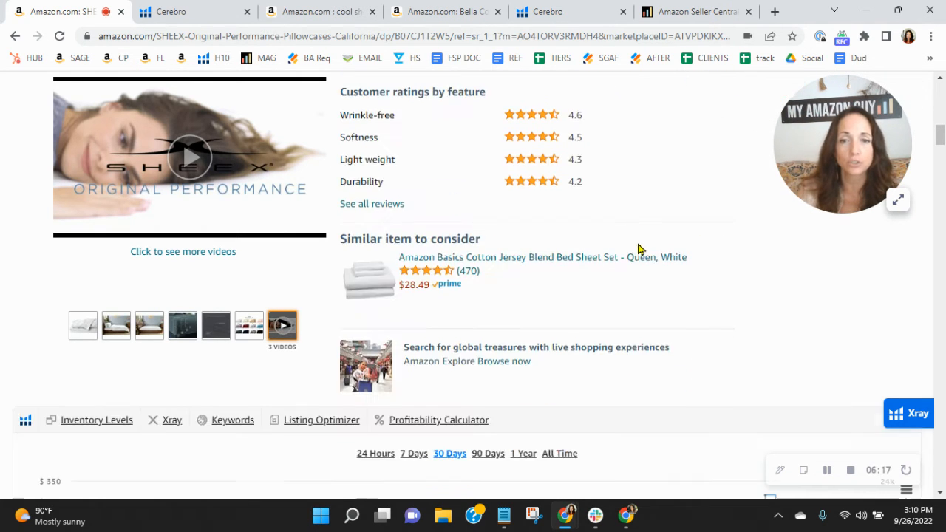
{"action": "scroll", "scroll_direction": "down", "scroll_amount": 3}
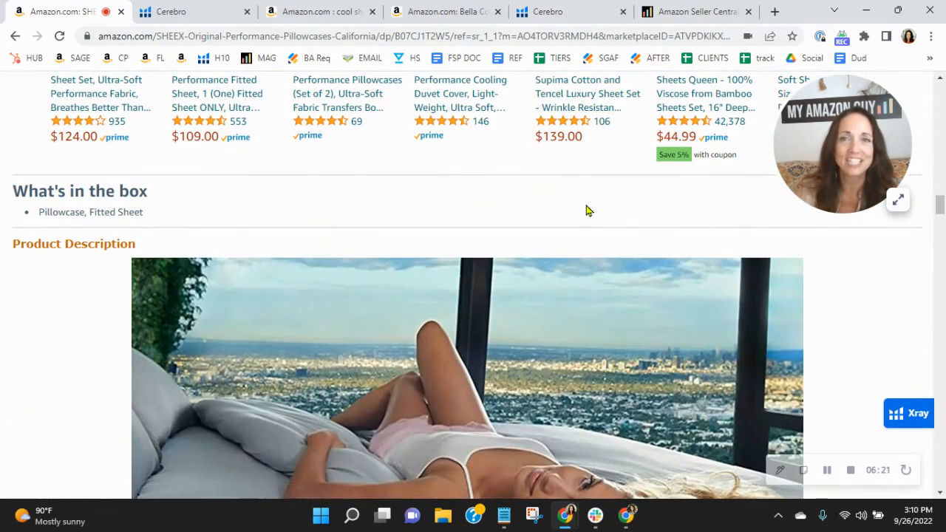
{"action": "mouse_move", "coordinate": [26, 268]}
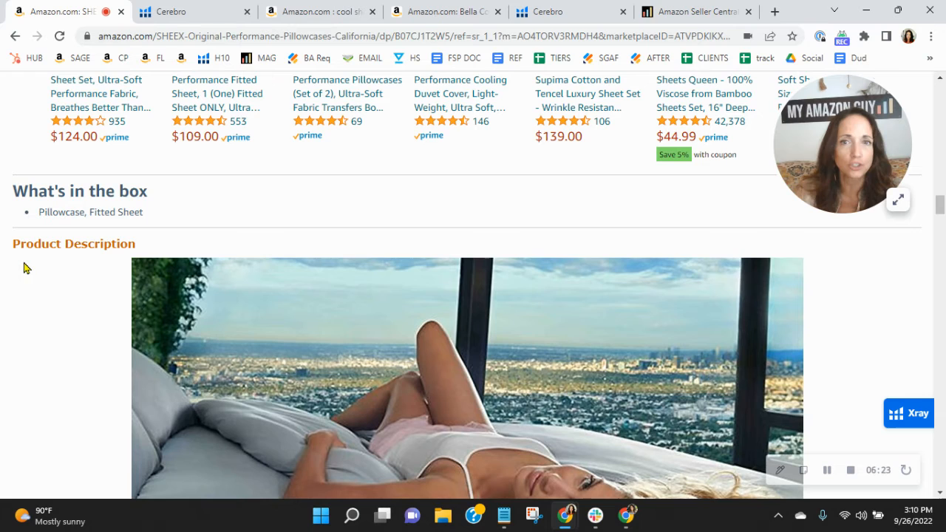
{"action": "mouse_move", "coordinate": [157, 249]}
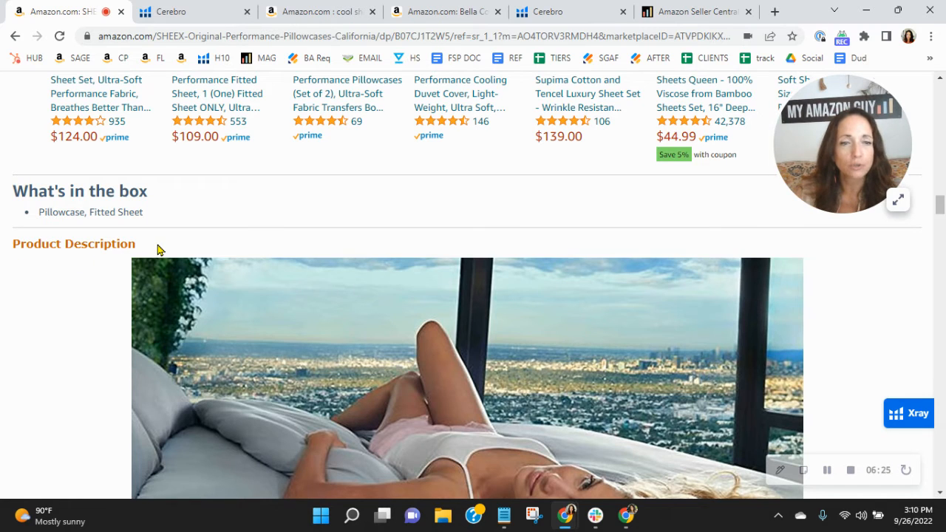
Step: Scroll the Age of Sage soap listing down to its From the brand section
{"action": "left_click", "coordinate": [446, 11]}
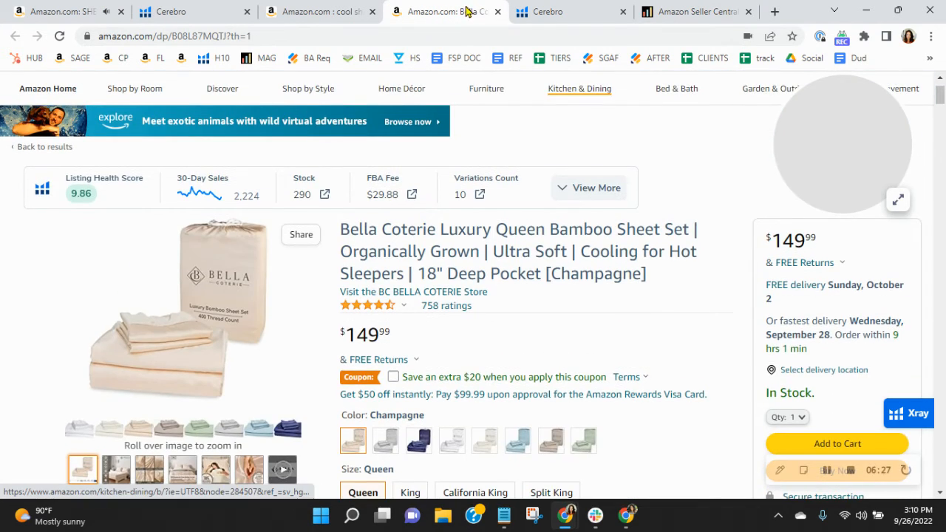
{"action": "scroll", "scroll_direction": "down", "scroll_amount": 3}
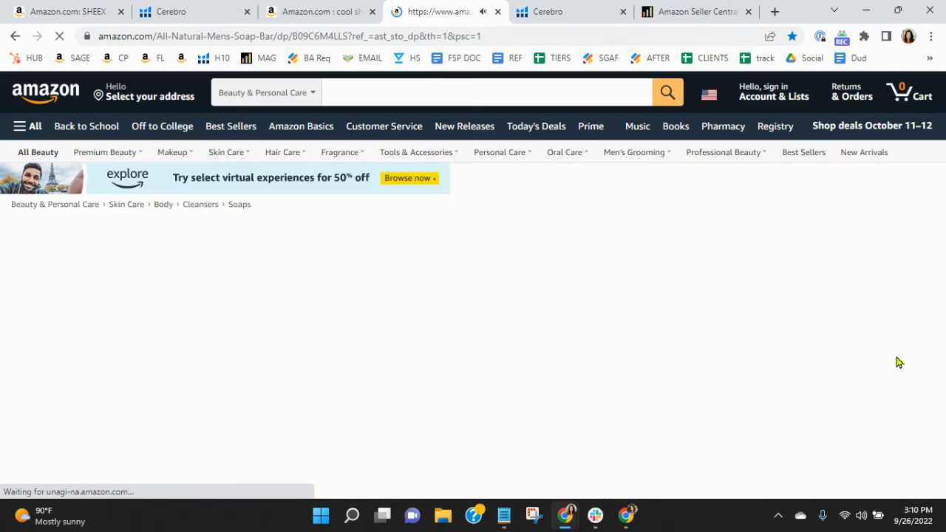
{"action": "scroll", "scroll_direction": "down", "scroll_amount": 3}
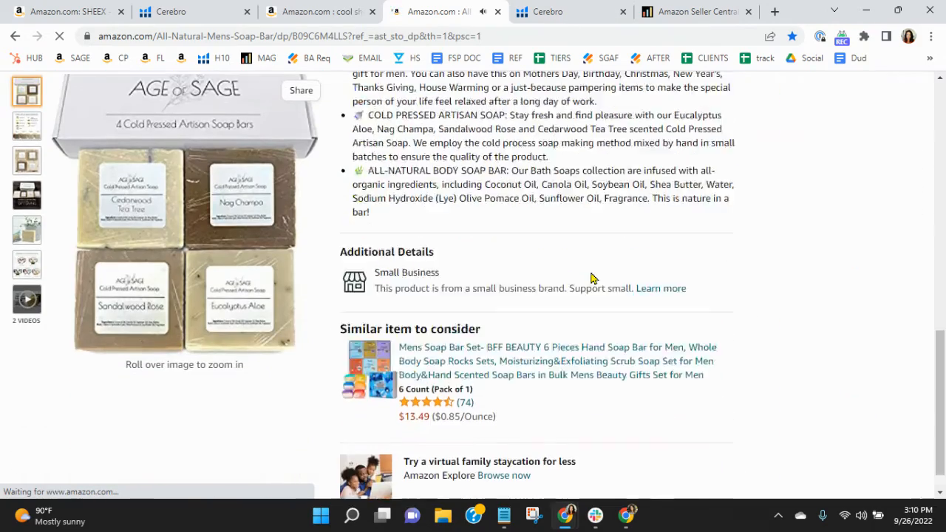
{"action": "scroll", "scroll_direction": "down", "scroll_amount": 3}
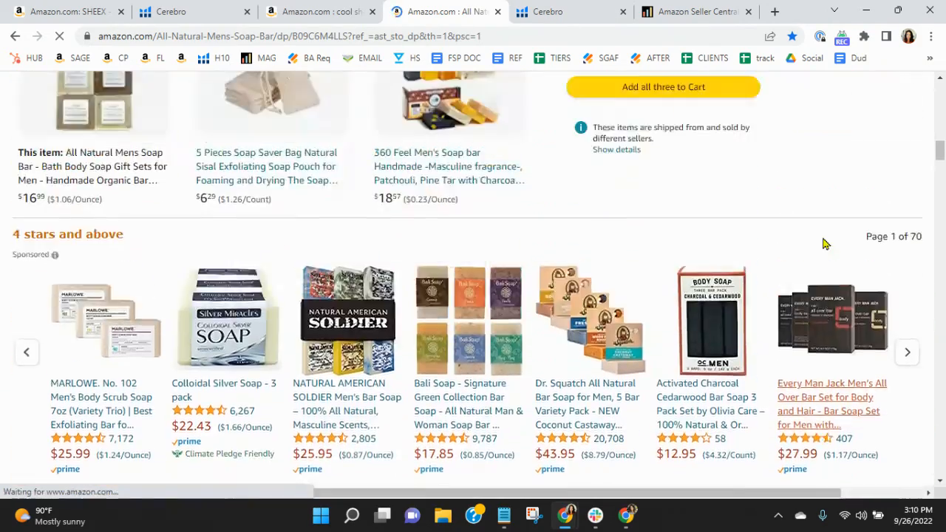
{"action": "scroll", "scroll_direction": "up", "scroll_amount": 3}
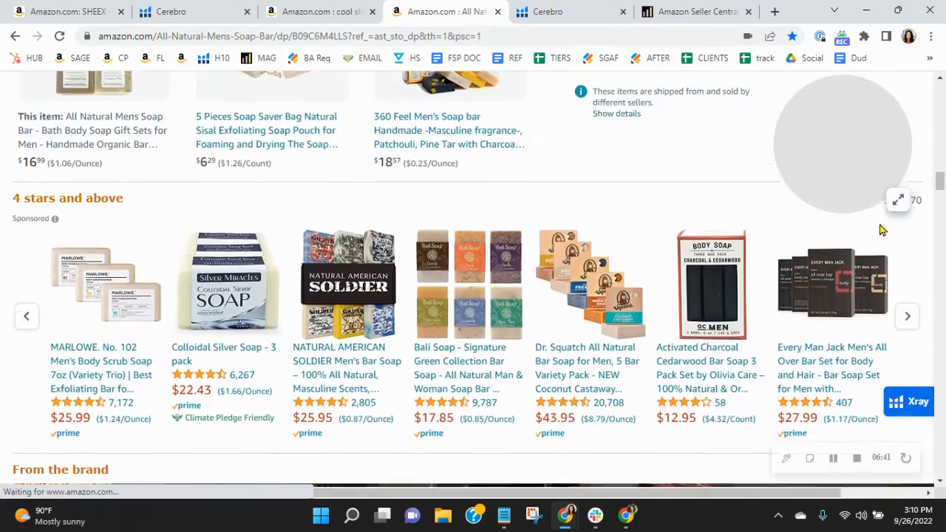
{"action": "scroll", "scroll_direction": "down", "scroll_amount": 3}
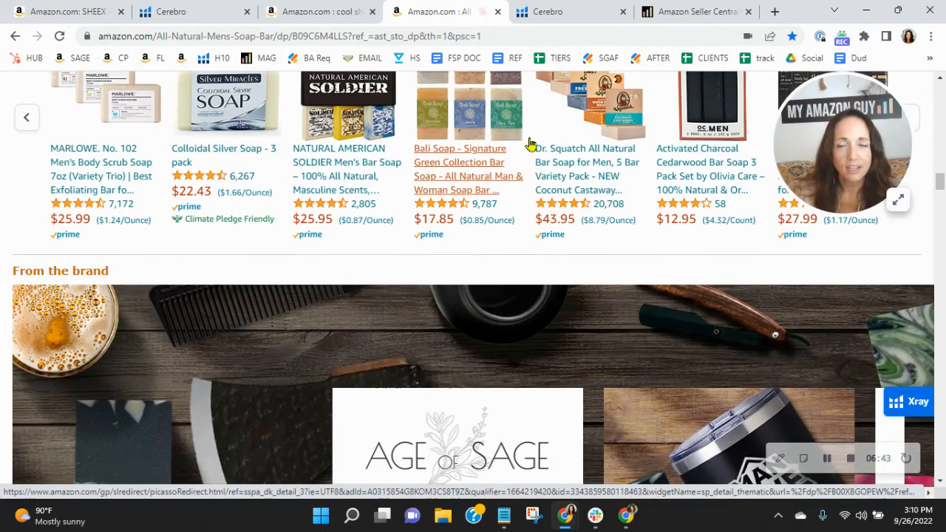
{"action": "scroll", "scroll_direction": "down", "scroll_amount": 3}
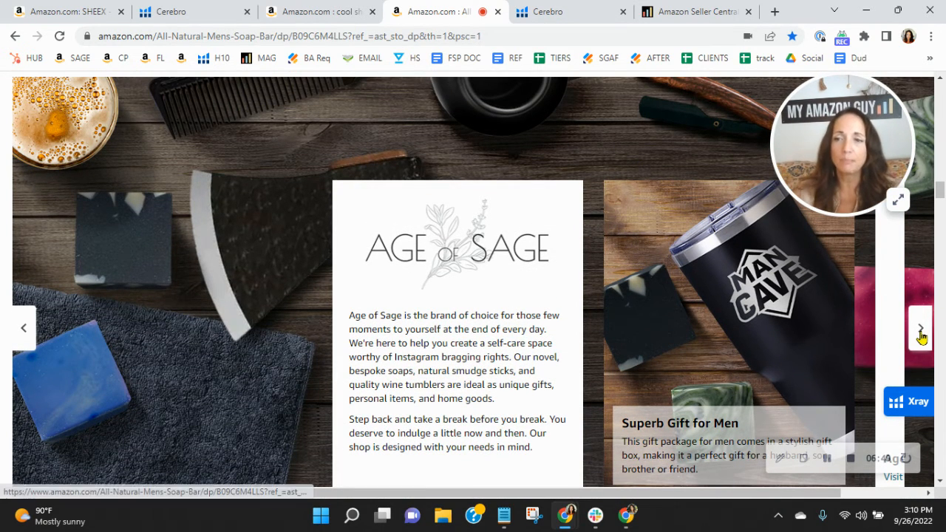
Step: Page through the brand story carousel, then return to the SHEEX listing
{"action": "left_click", "coordinate": [920, 328]}
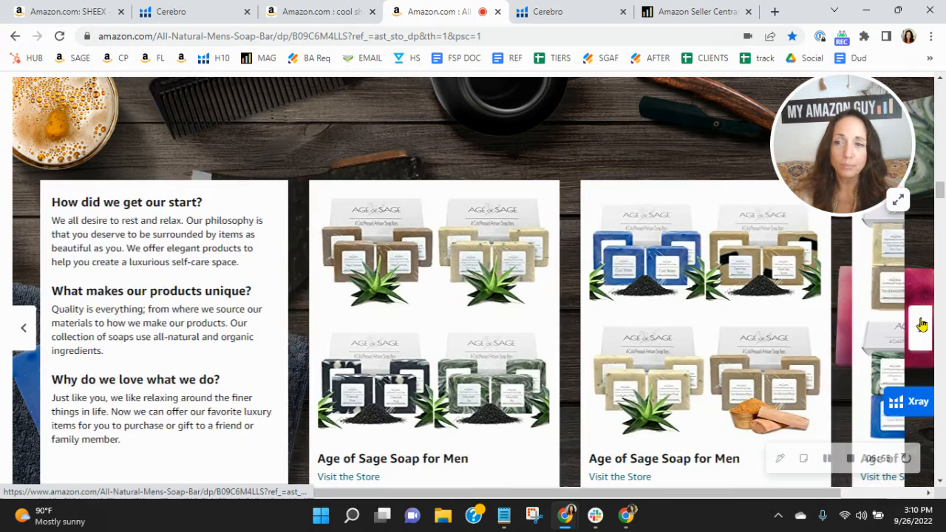
{"action": "left_click", "coordinate": [921, 327]}
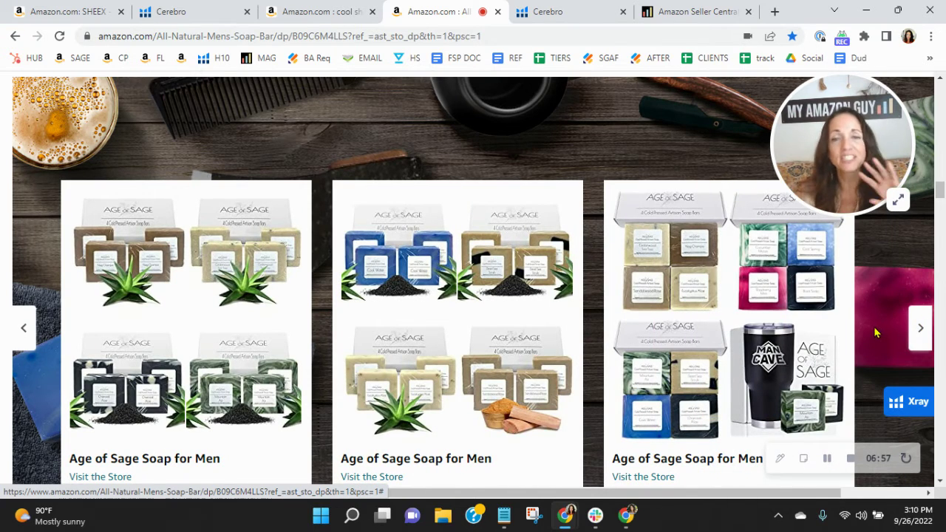
{"action": "left_click", "coordinate": [66, 11]}
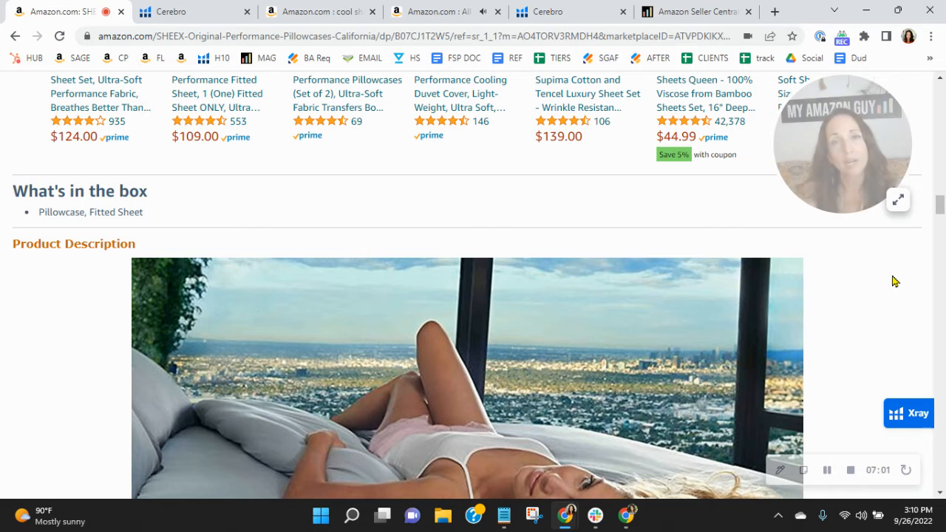
Step: Turn on the alt-text overlay extension for the SHEEX listing images
{"action": "scroll", "scroll_direction": "up", "scroll_amount": 3}
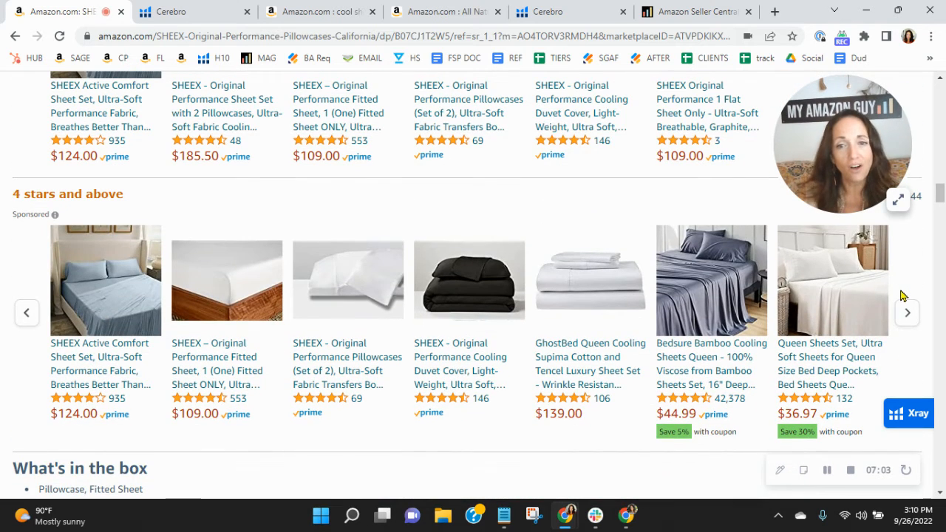
{"action": "mouse_move", "coordinate": [777, 258]}
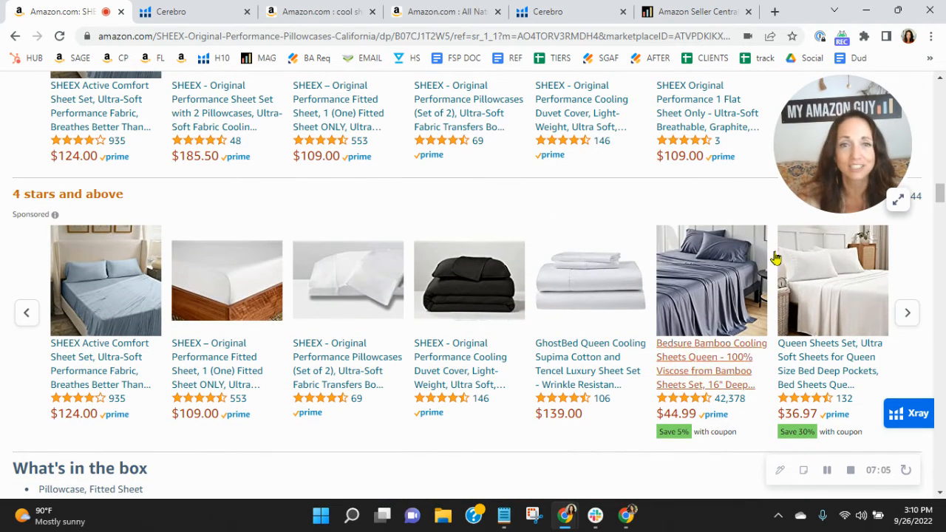
{"action": "mouse_move", "coordinate": [892, 246]}
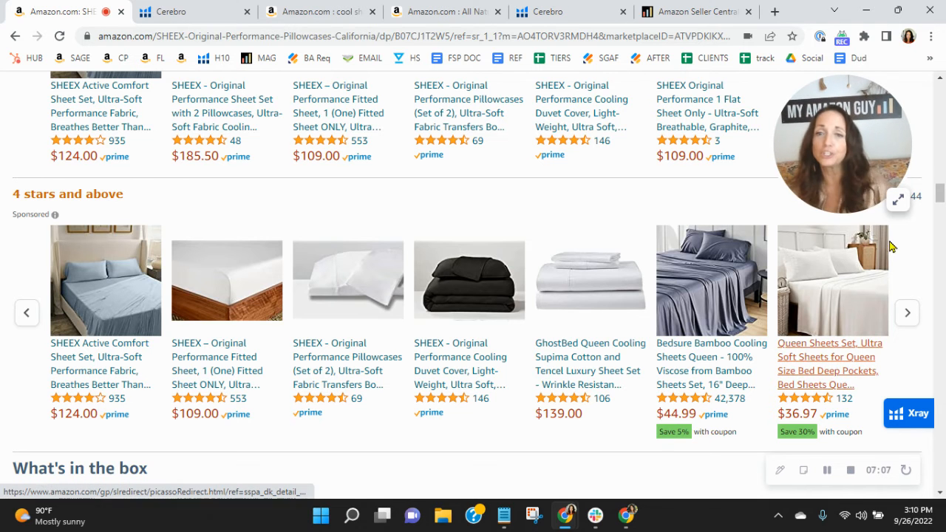
{"action": "scroll", "scroll_direction": "down", "scroll_amount": 3}
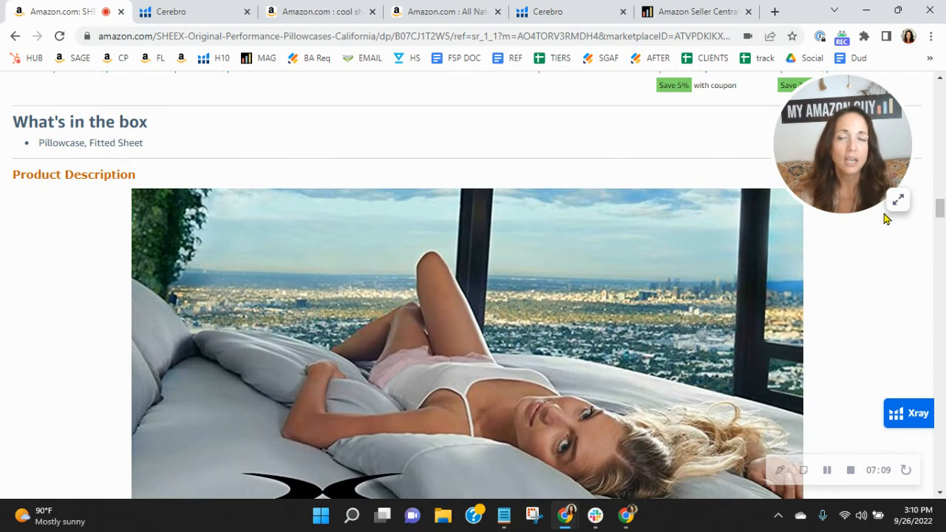
{"action": "left_click", "coordinate": [865, 36]}
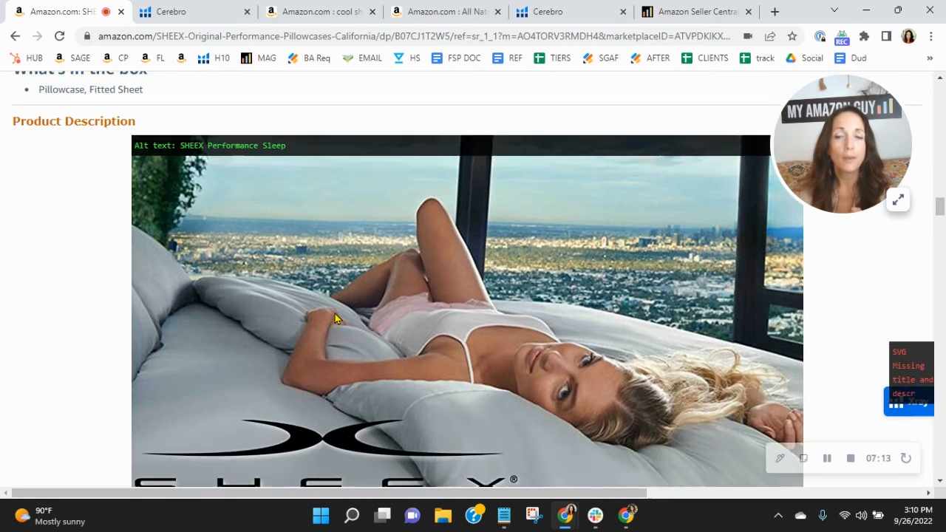
Step: Read the image alt text across SHEEX's A+ content, comparison chart and product information
{"action": "scroll", "scroll_direction": "down", "scroll_amount": 3}
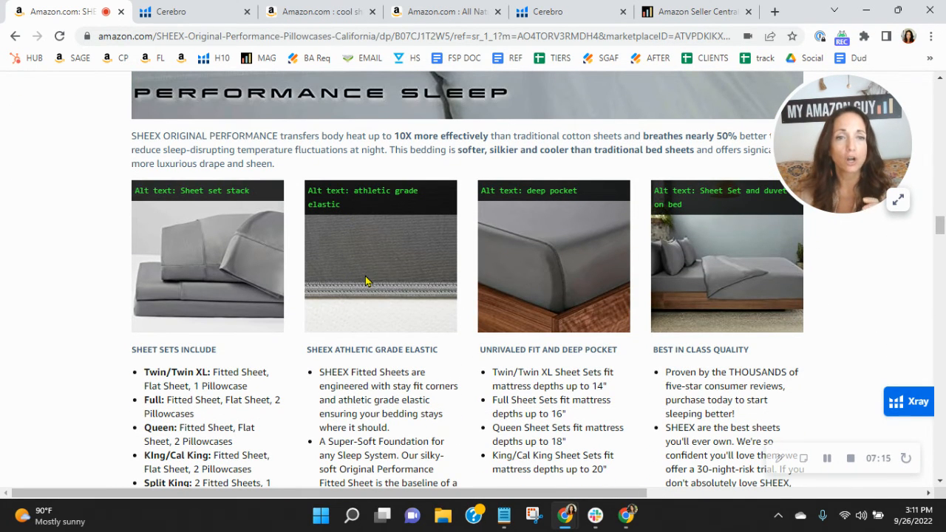
{"action": "mouse_move", "coordinate": [580, 216]}
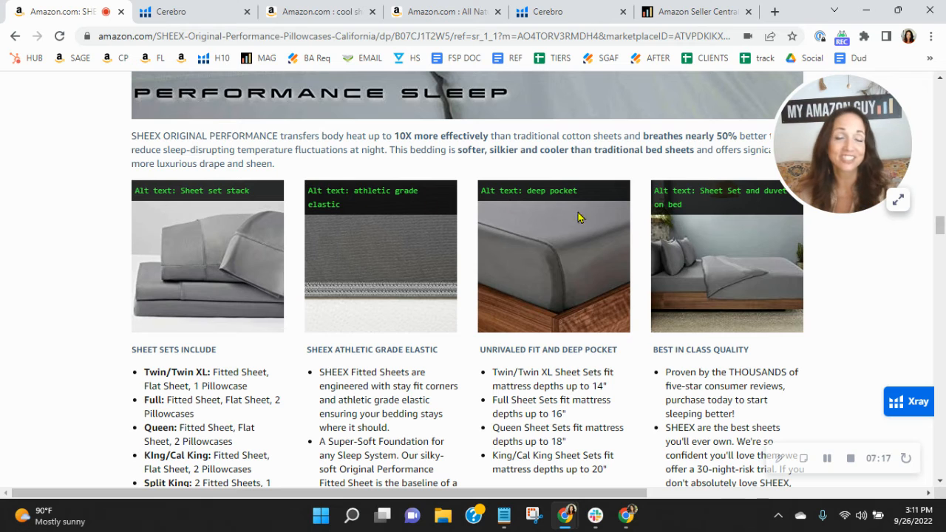
{"action": "mouse_move", "coordinate": [734, 235]}
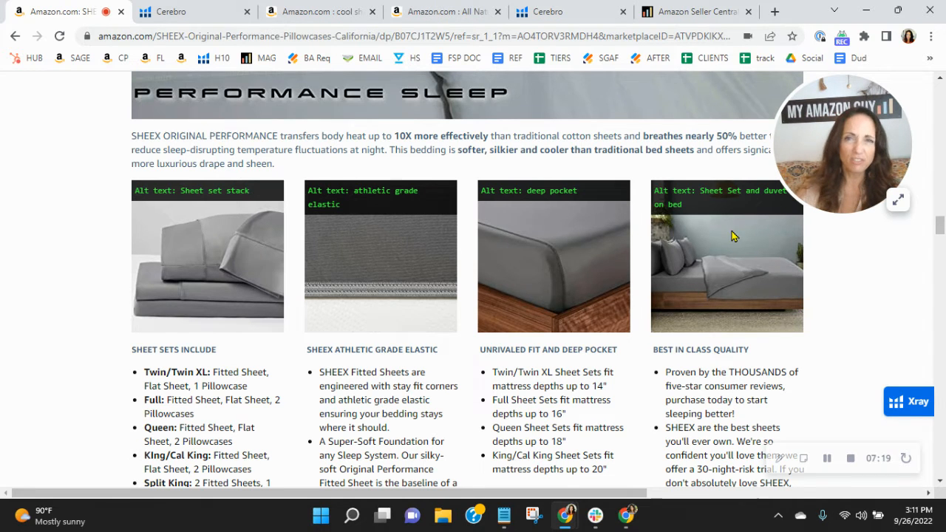
{"action": "scroll", "scroll_direction": "down", "scroll_amount": 3}
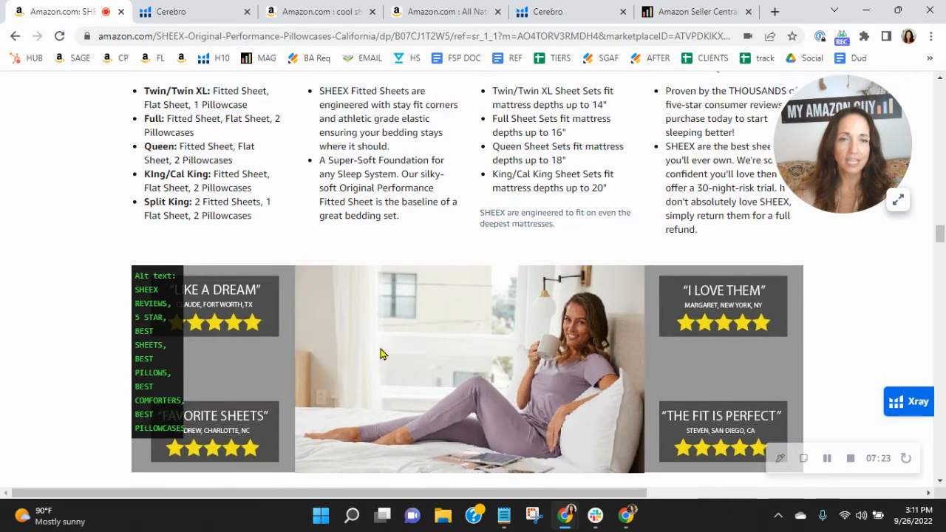
{"action": "scroll", "scroll_direction": "up", "scroll_amount": 3}
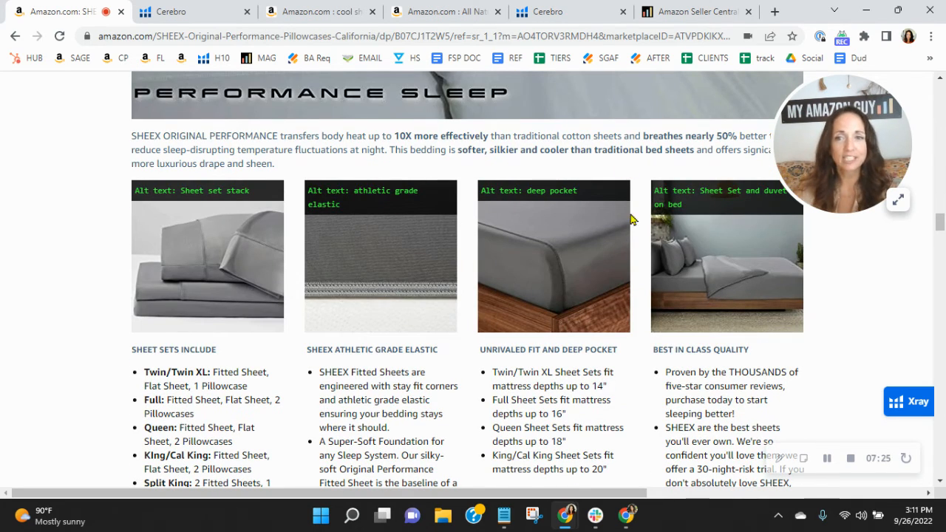
{"action": "scroll", "scroll_direction": "down", "scroll_amount": 3}
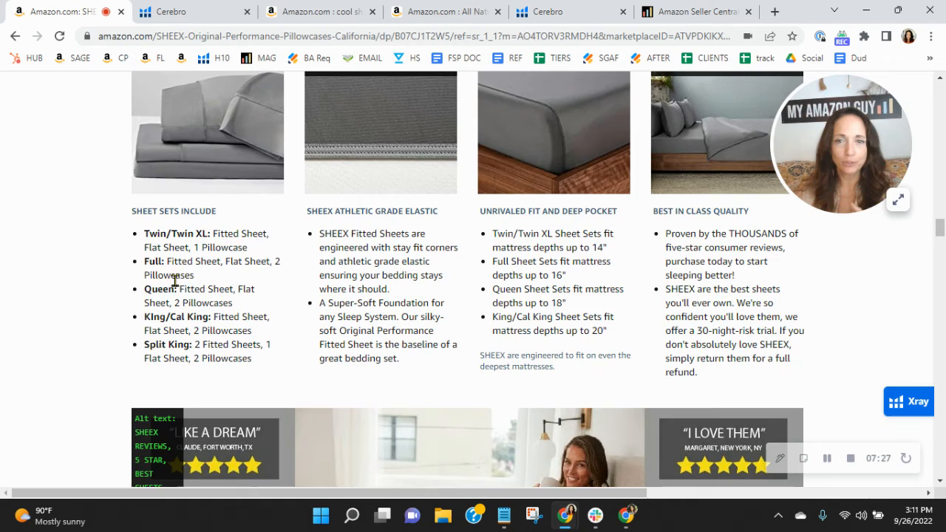
{"action": "scroll", "scroll_direction": "down", "scroll_amount": 3}
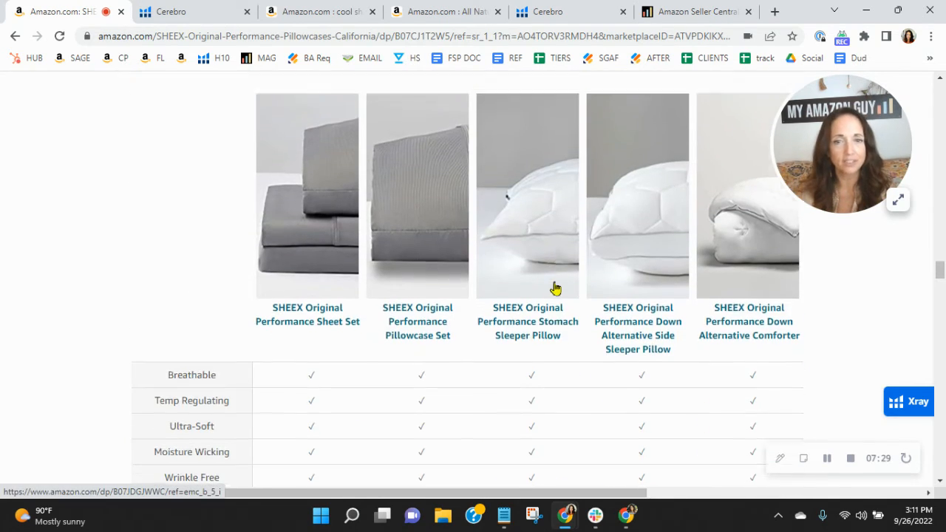
{"action": "scroll", "scroll_direction": "down", "scroll_amount": 3}
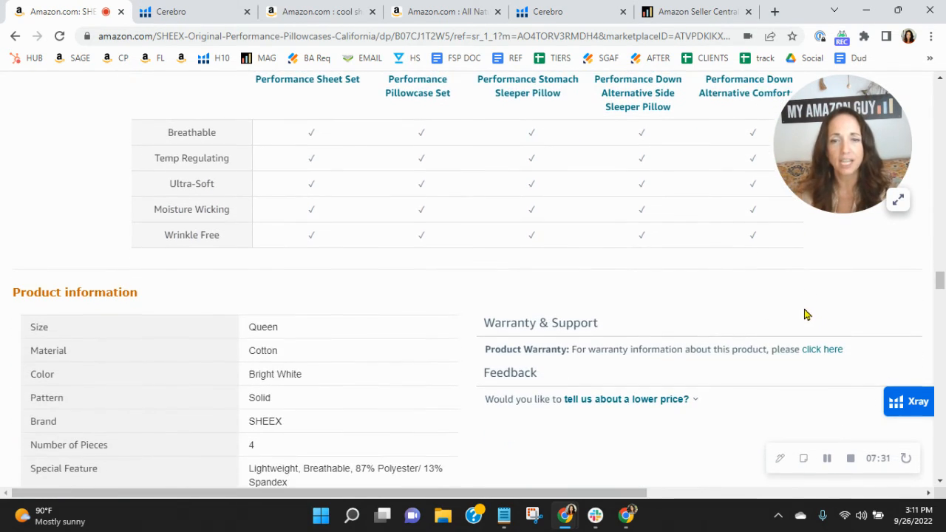
{"action": "scroll", "scroll_direction": "up", "scroll_amount": 3}
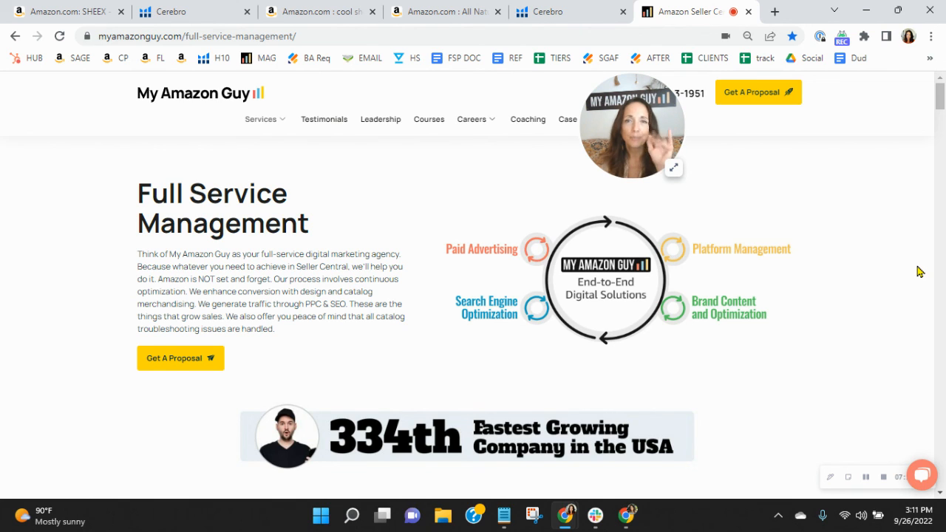
{"action": "mouse_move", "coordinate": [872, 266]}
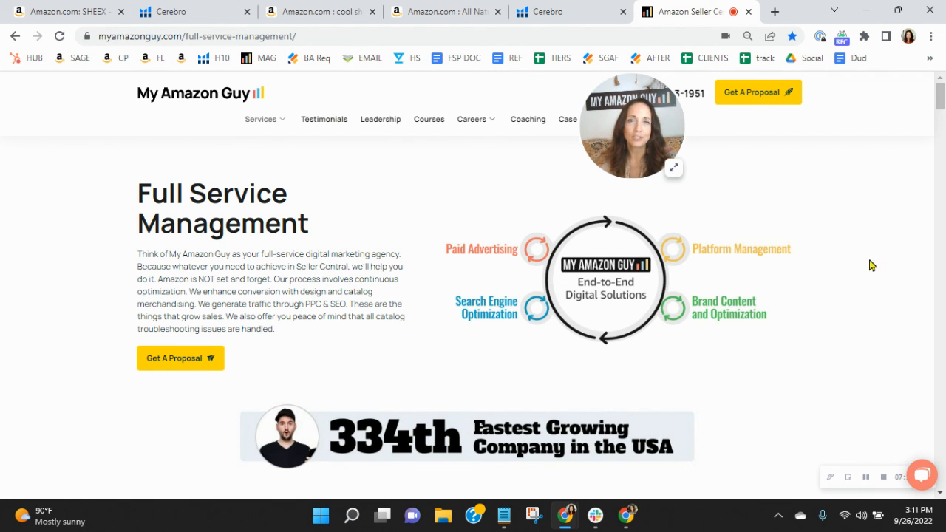